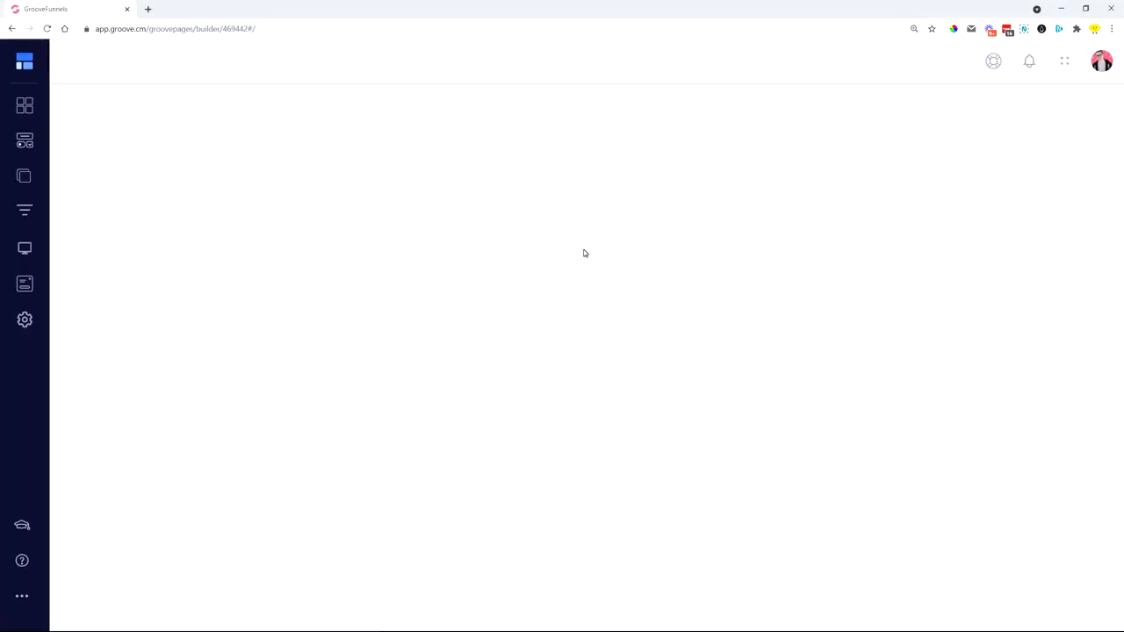
pyautogui.moveTo(520, 441)
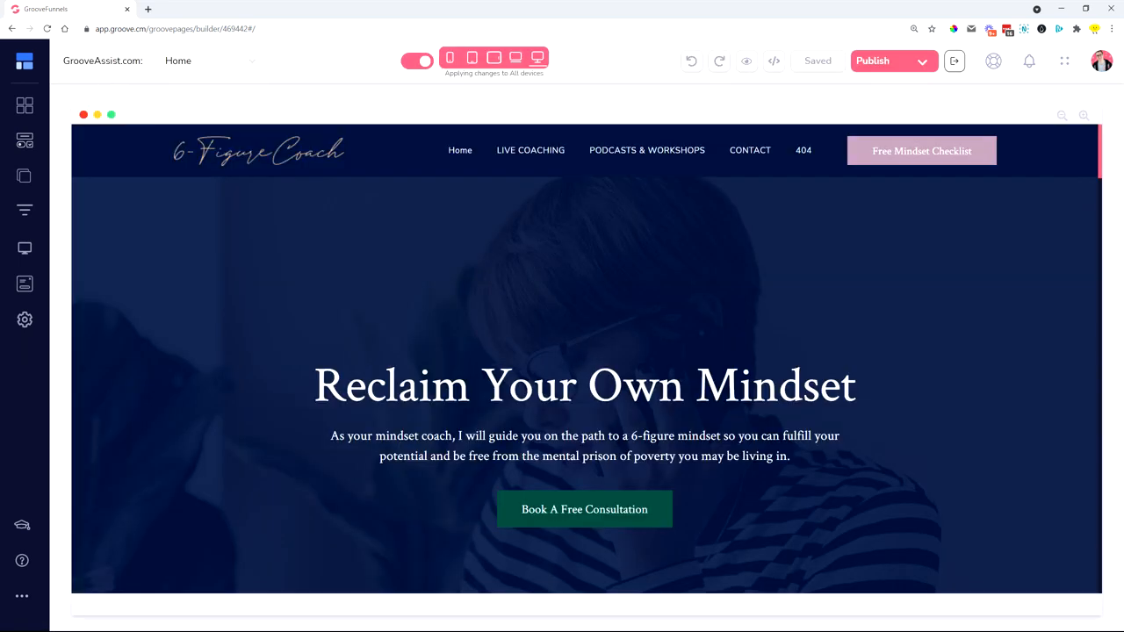
# Step: Open the 404 page from the Pages list and finish its message: 'It looks like this page has been lost.'
pyautogui.doubleClick(104, 61)
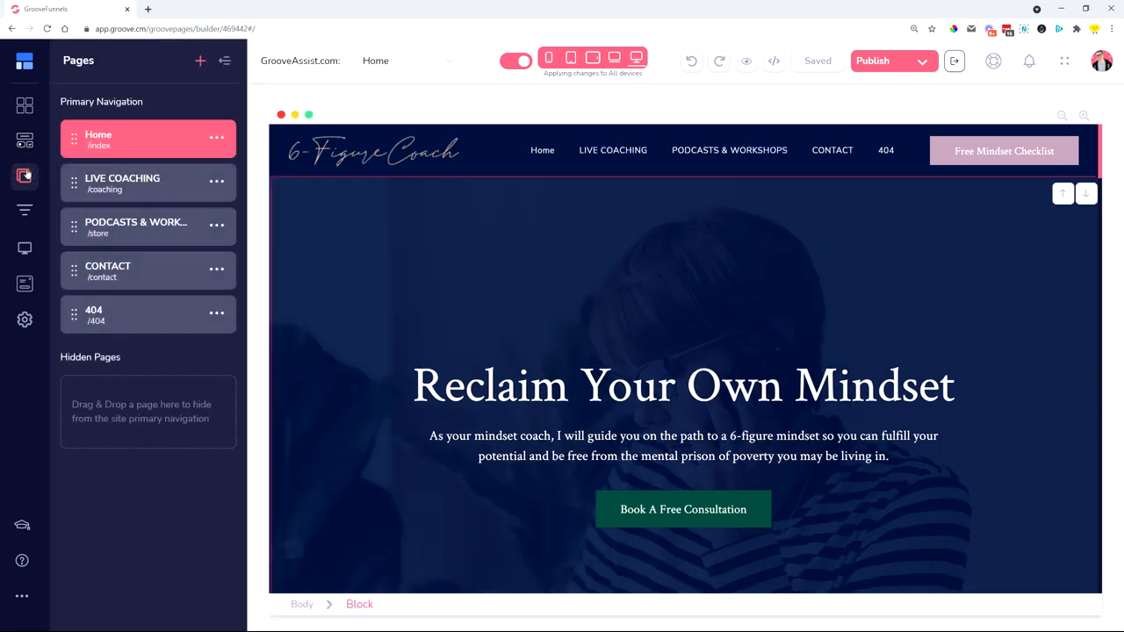
pyautogui.click(94, 313)
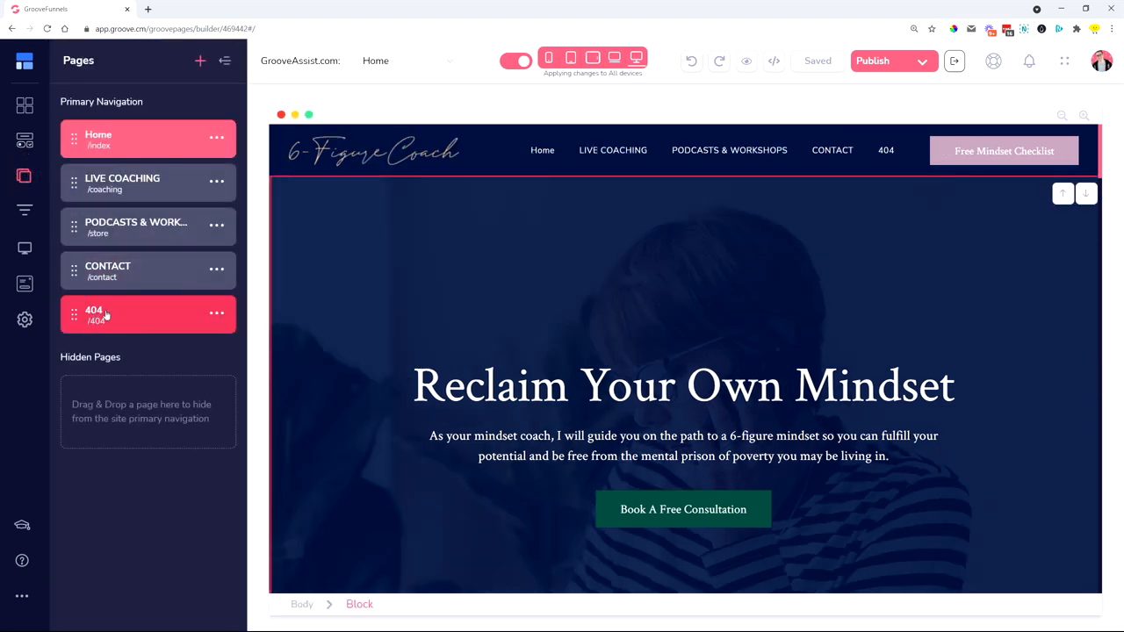
pyautogui.click(94, 313)
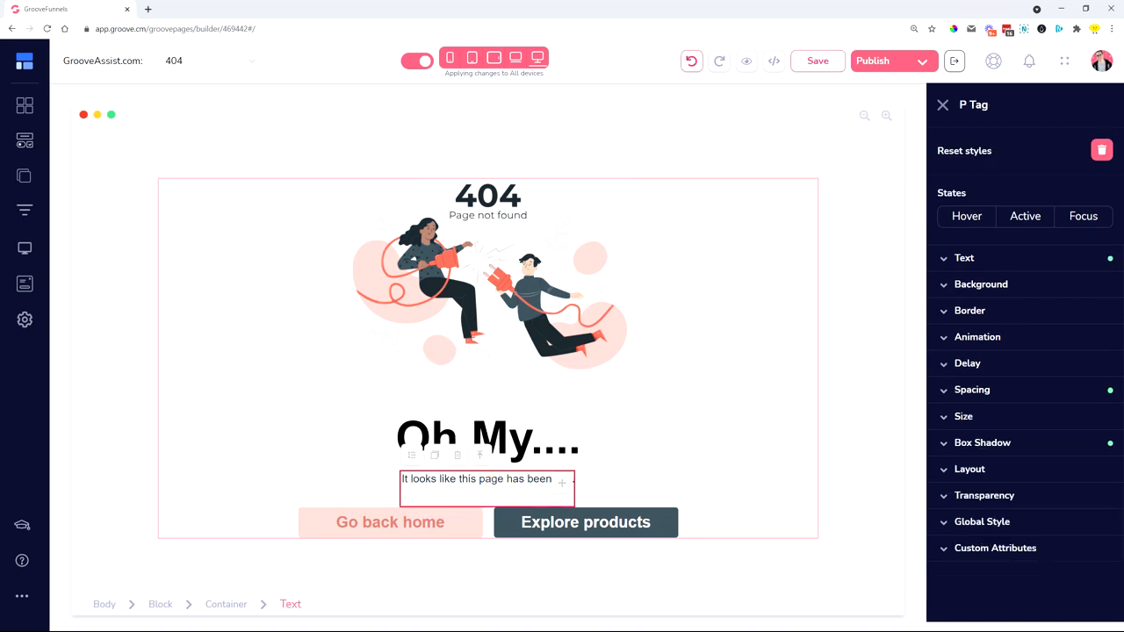
pyautogui.moveTo(378, 532)
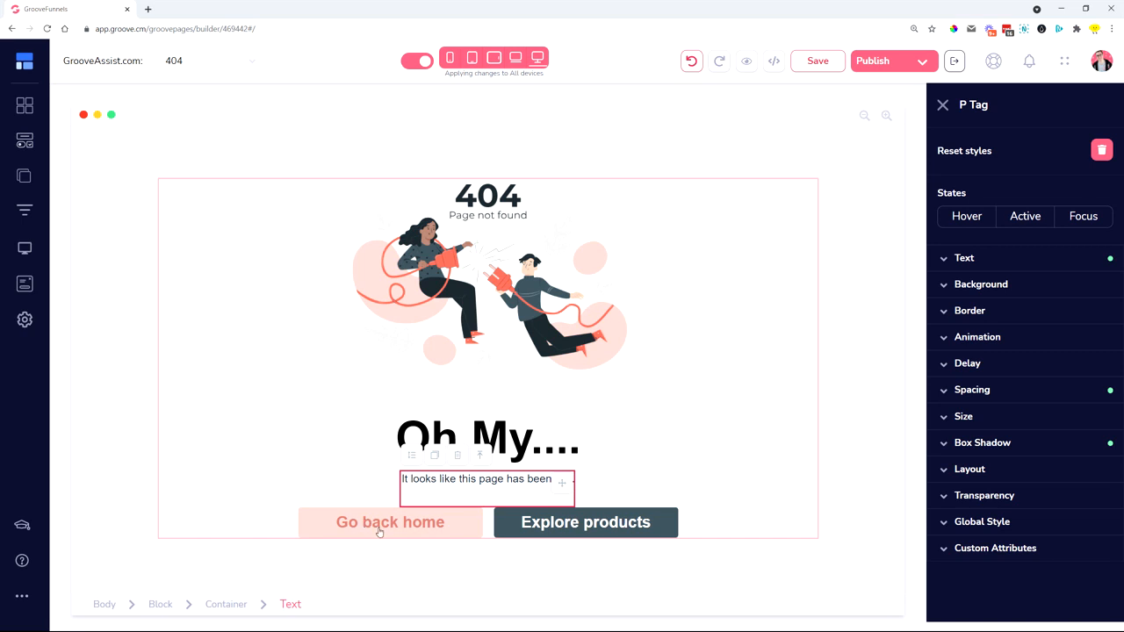
pyautogui.click(390, 522)
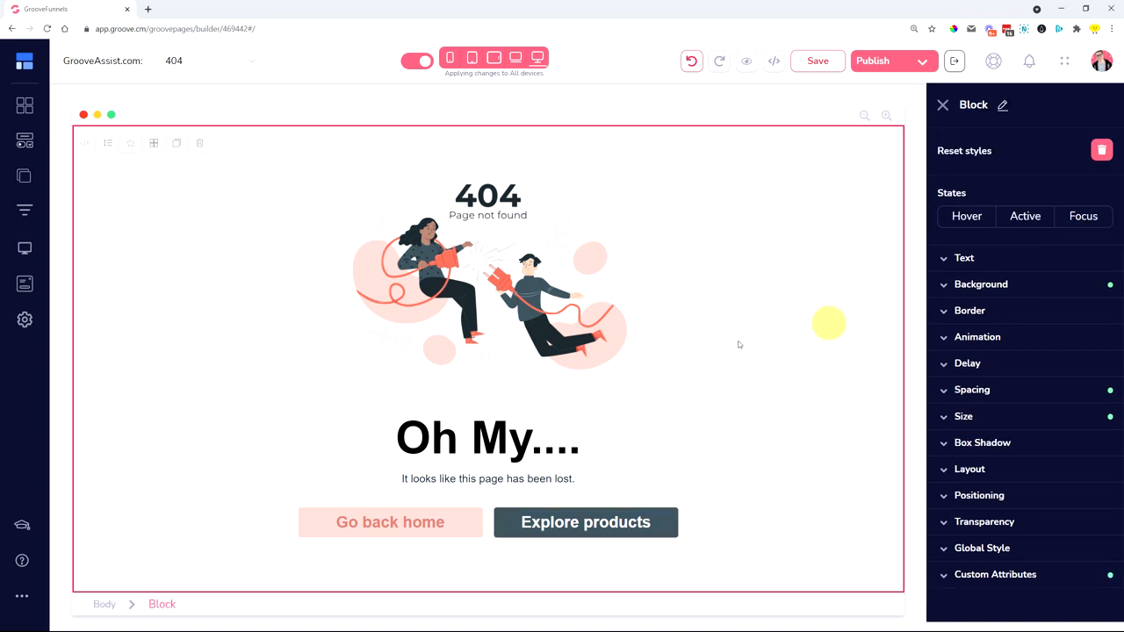
pyautogui.moveTo(25, 177)
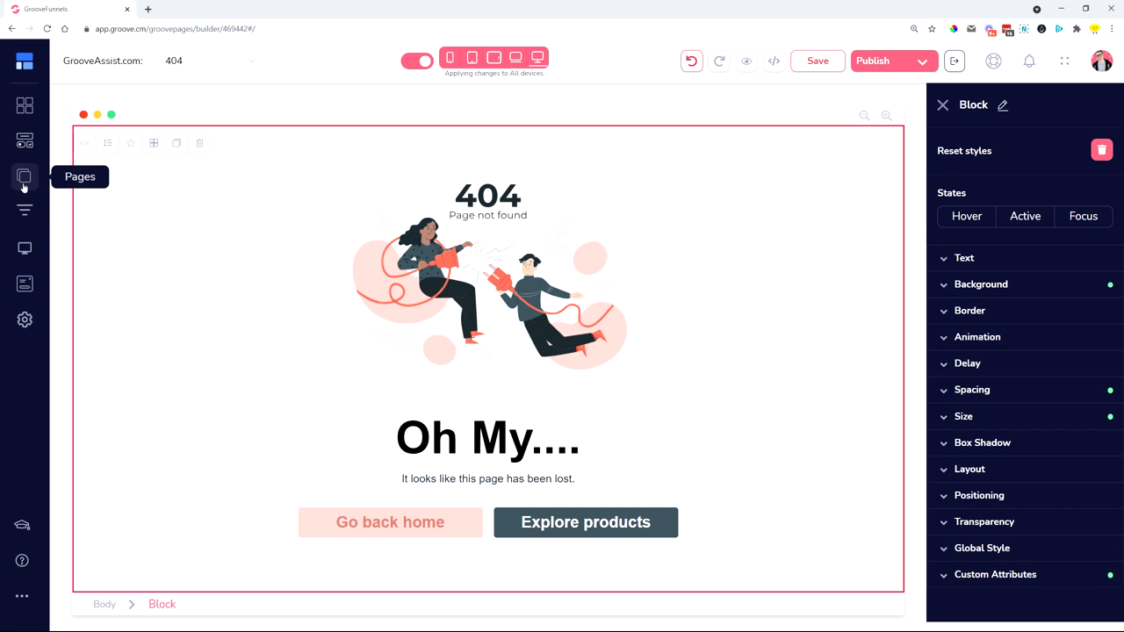
# Step: In the 404 page's settings, try 'page-not-found' as its URL, then restore it to 404
pyautogui.click(24, 177)
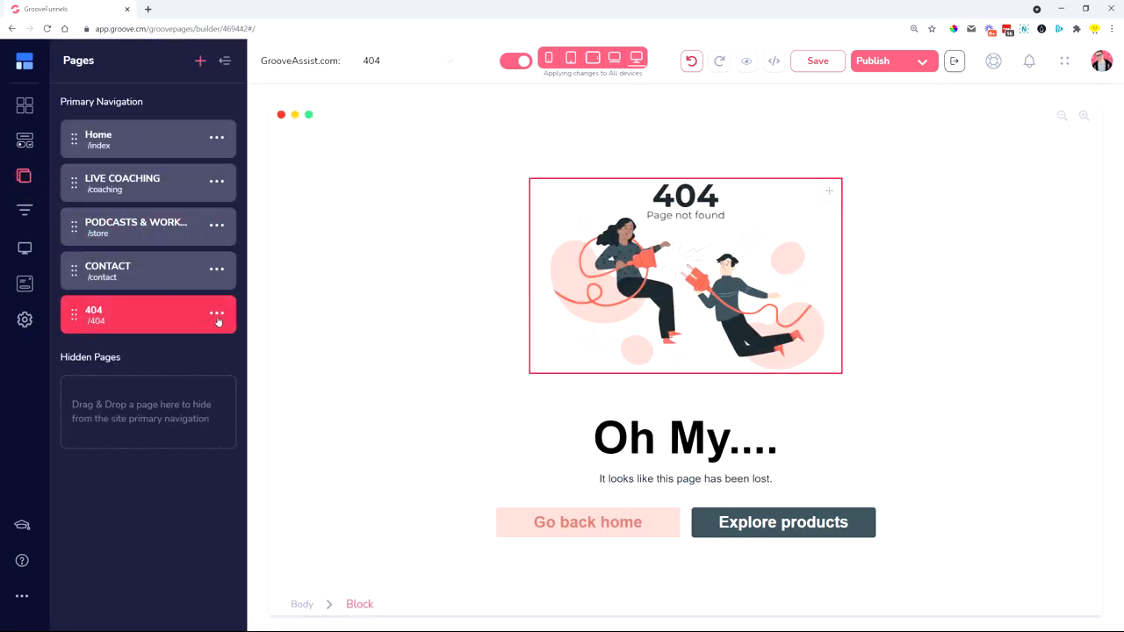
pyautogui.click(217, 315)
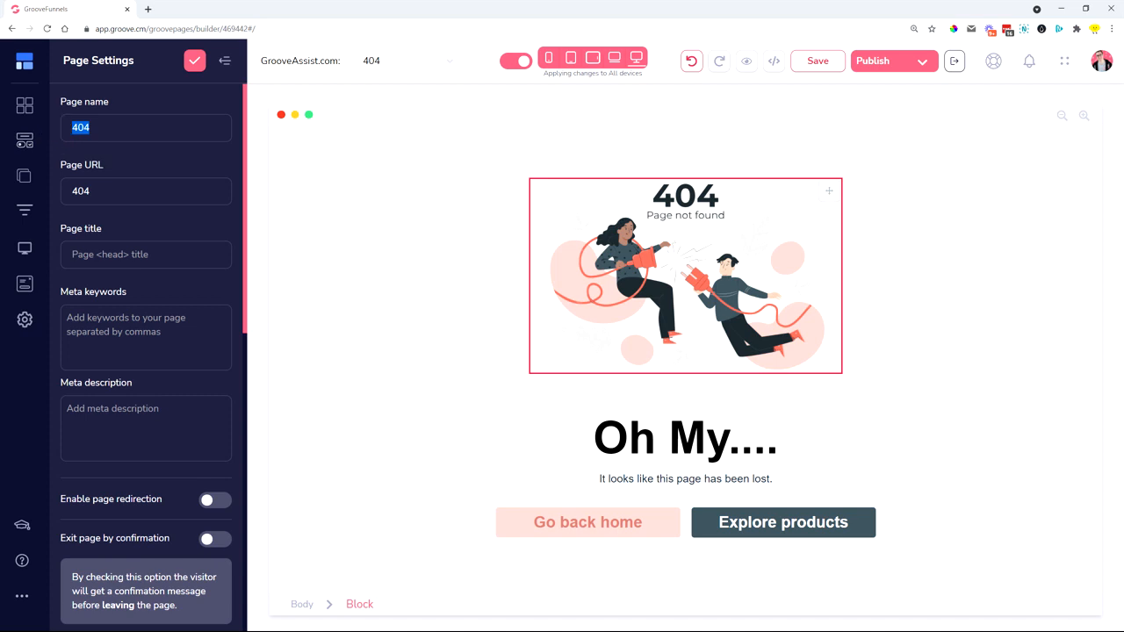
pyautogui.click(96, 190)
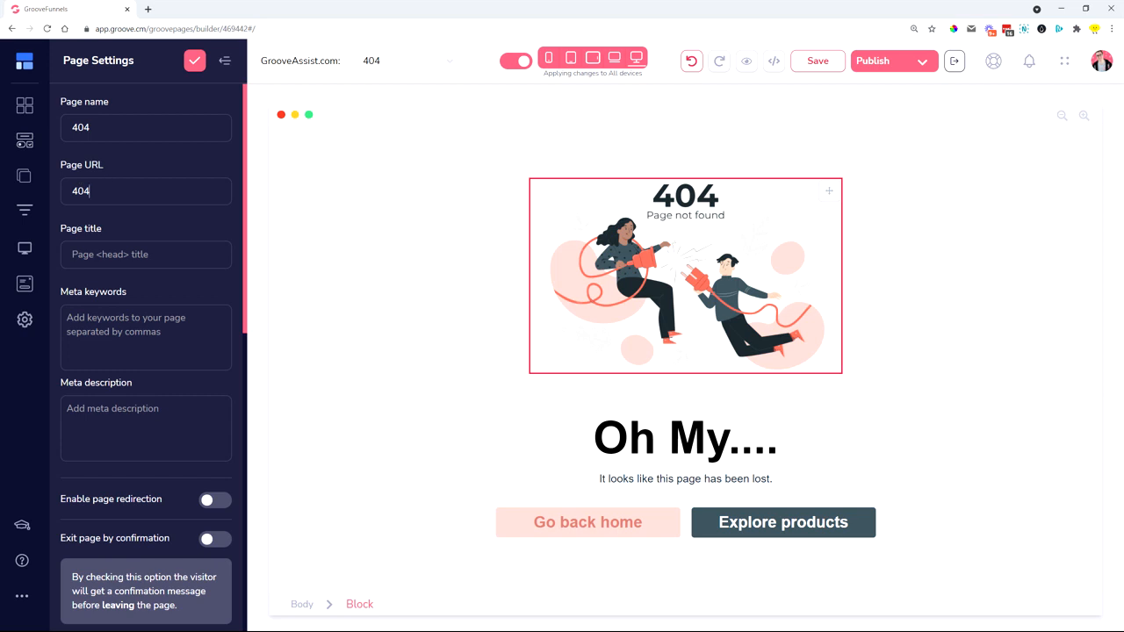
pyautogui.write('page-not-found')
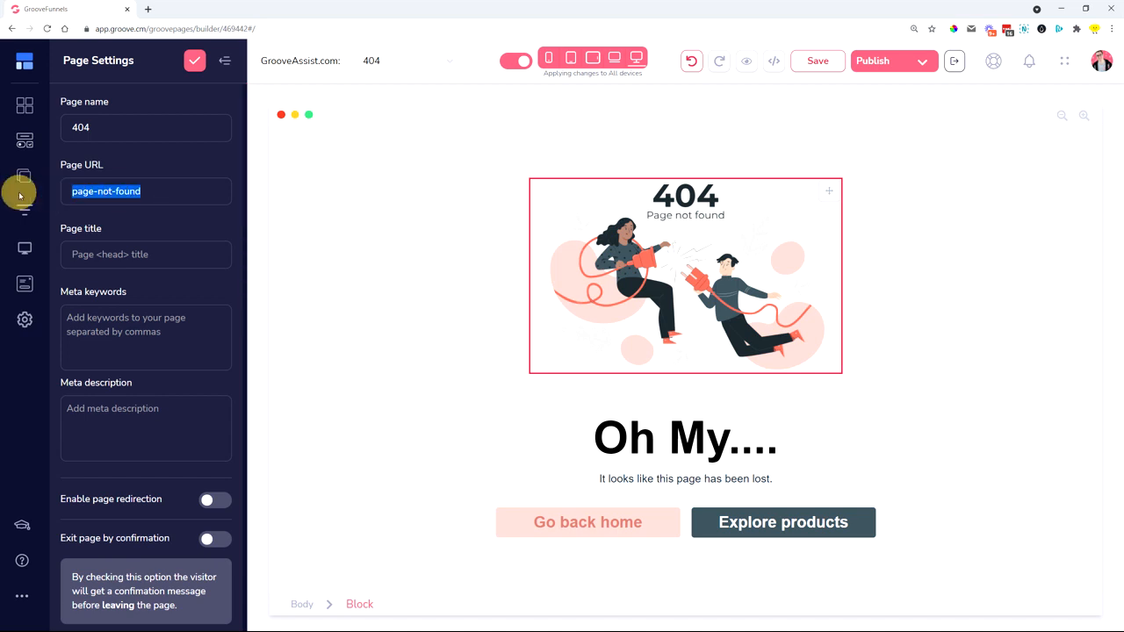
pyautogui.write('404')
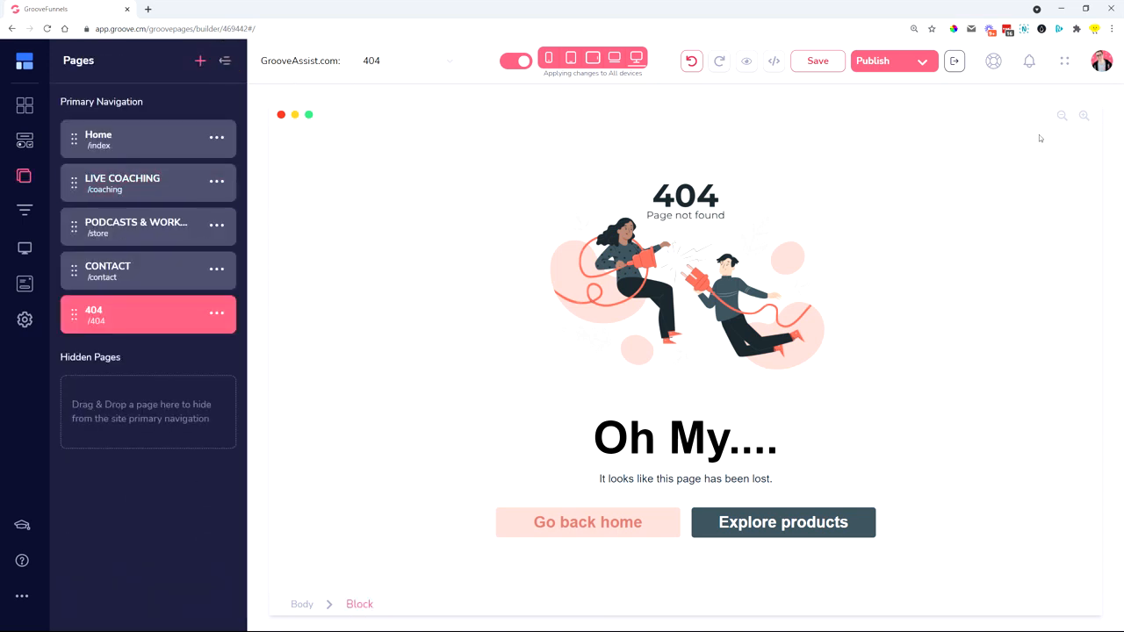
# Step: Preview the live 404 page at grooveassist.com/404 from the Publish dropdown
pyautogui.click(894, 61)
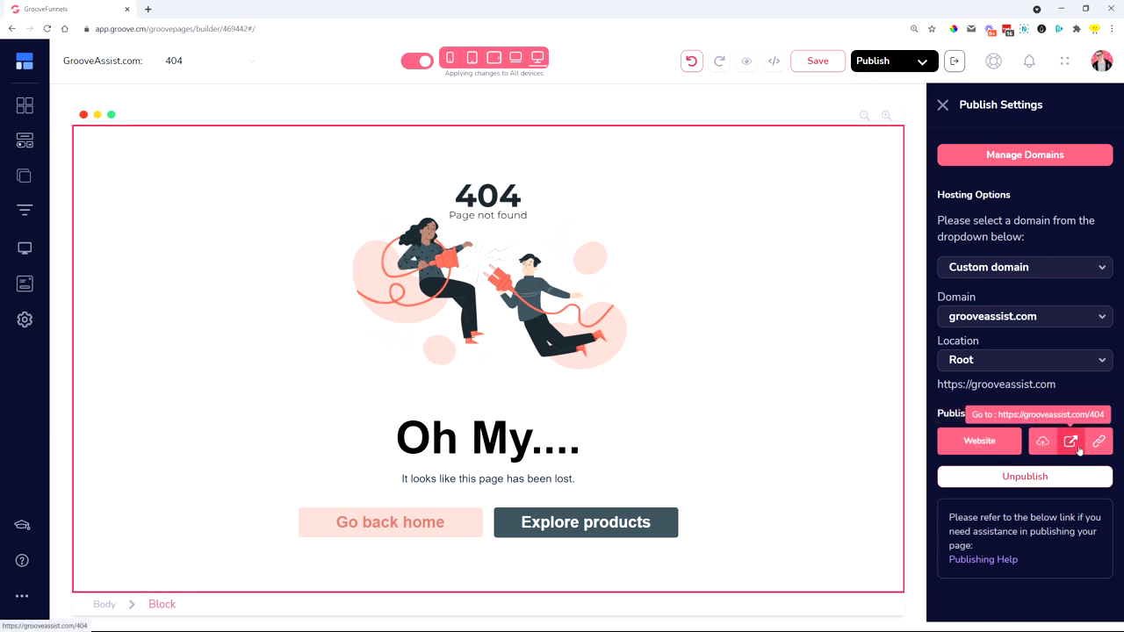
pyautogui.click(1074, 441)
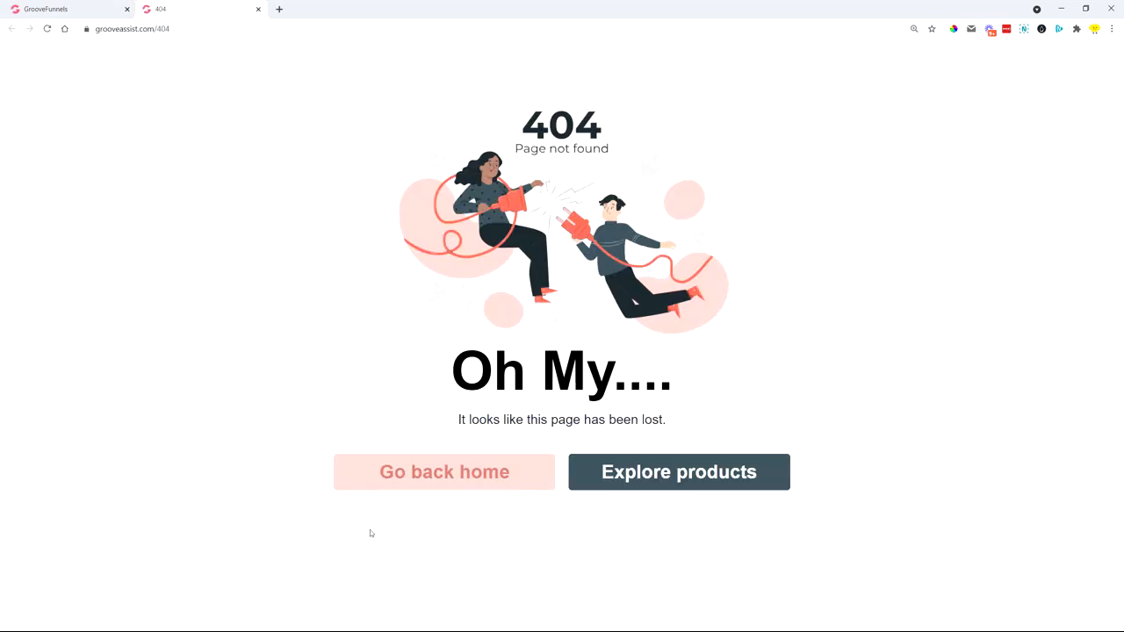
pyautogui.moveTo(309, 8)
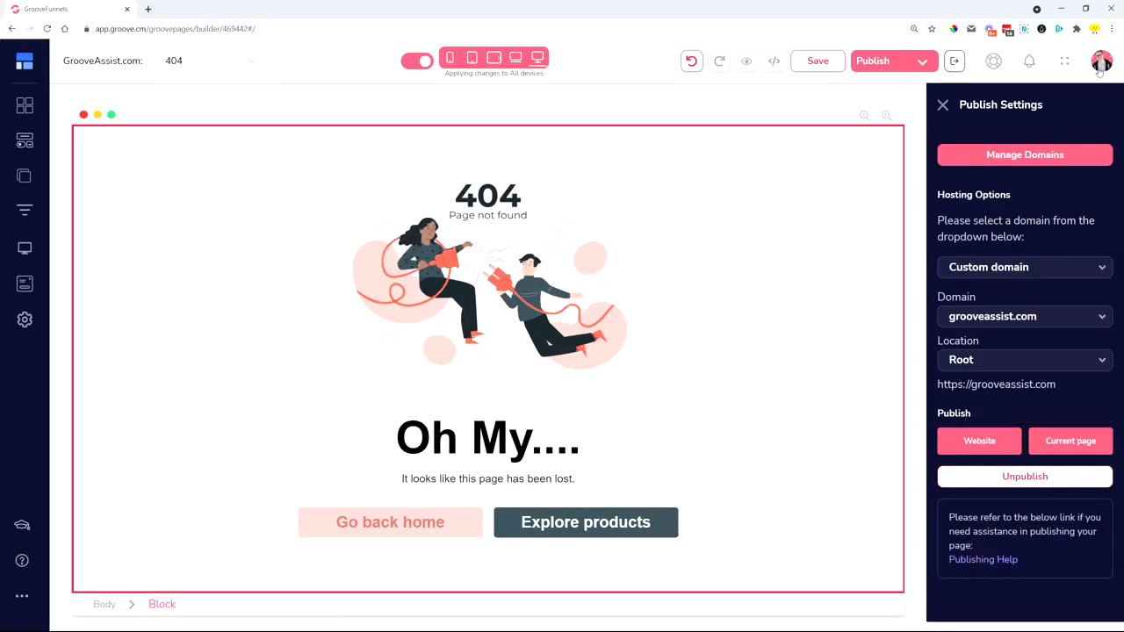
pyautogui.click(1105, 61)
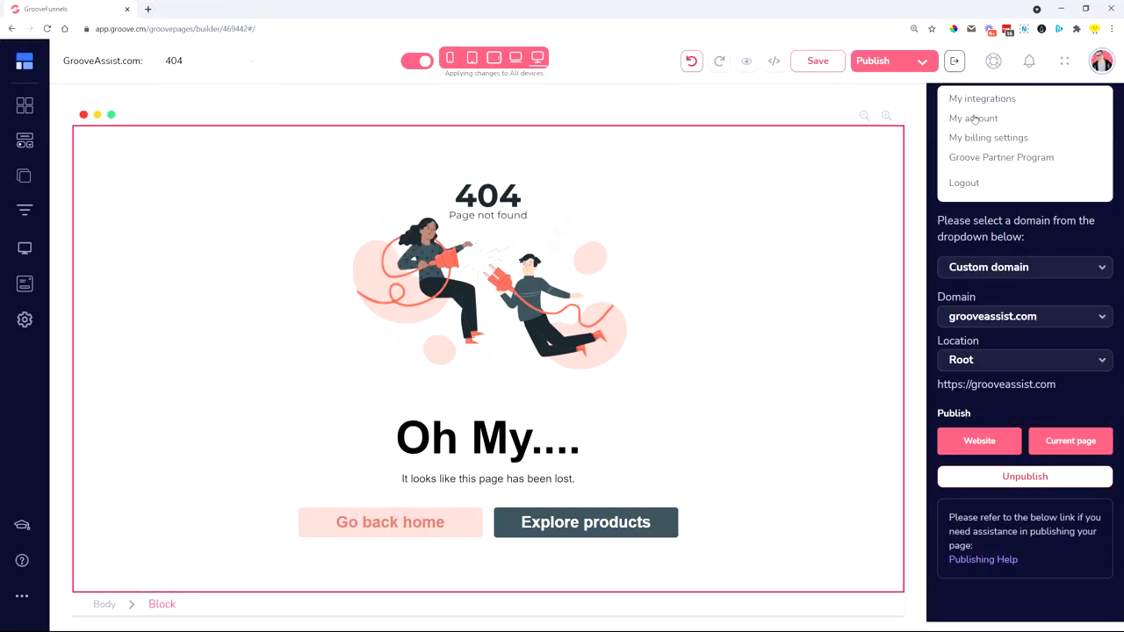
pyautogui.click(973, 118)
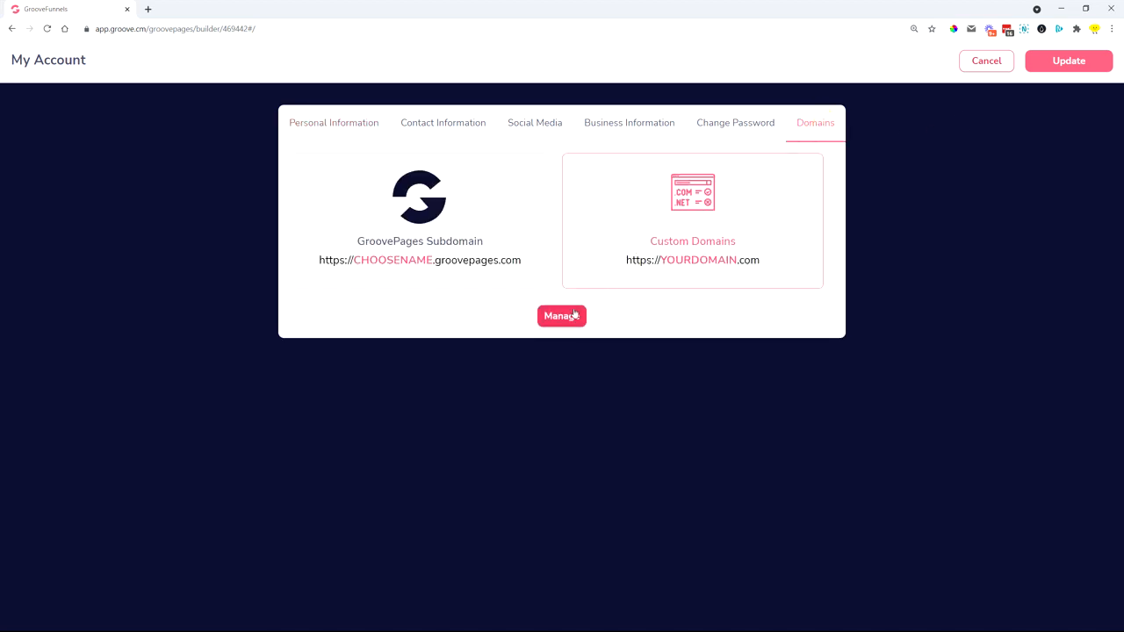
pyautogui.click(561, 316)
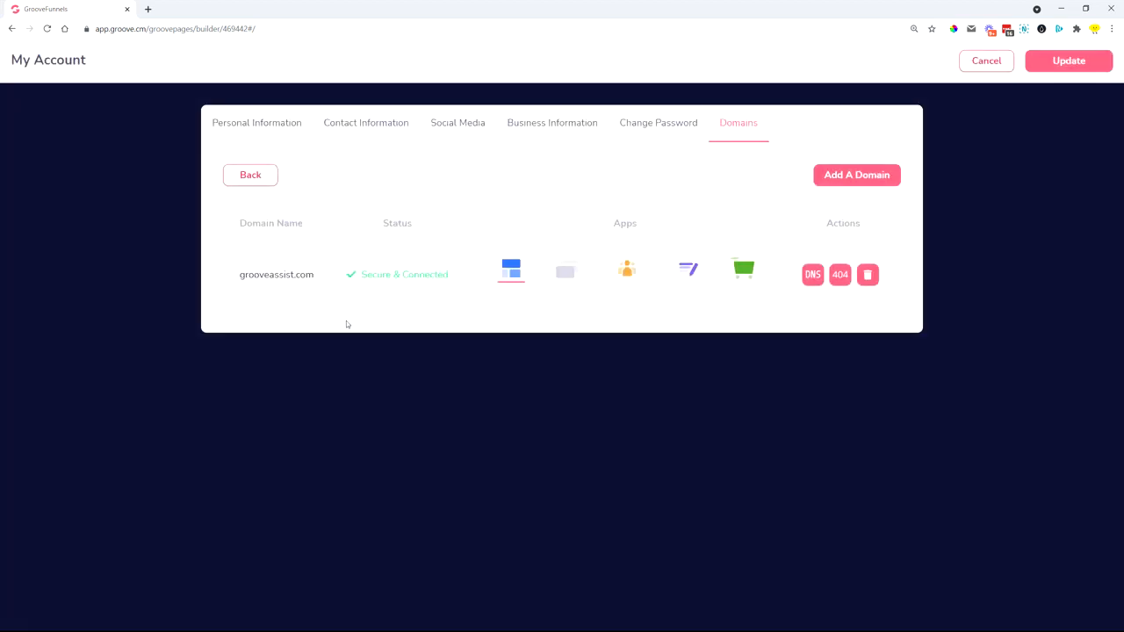
pyautogui.moveTo(791, 281)
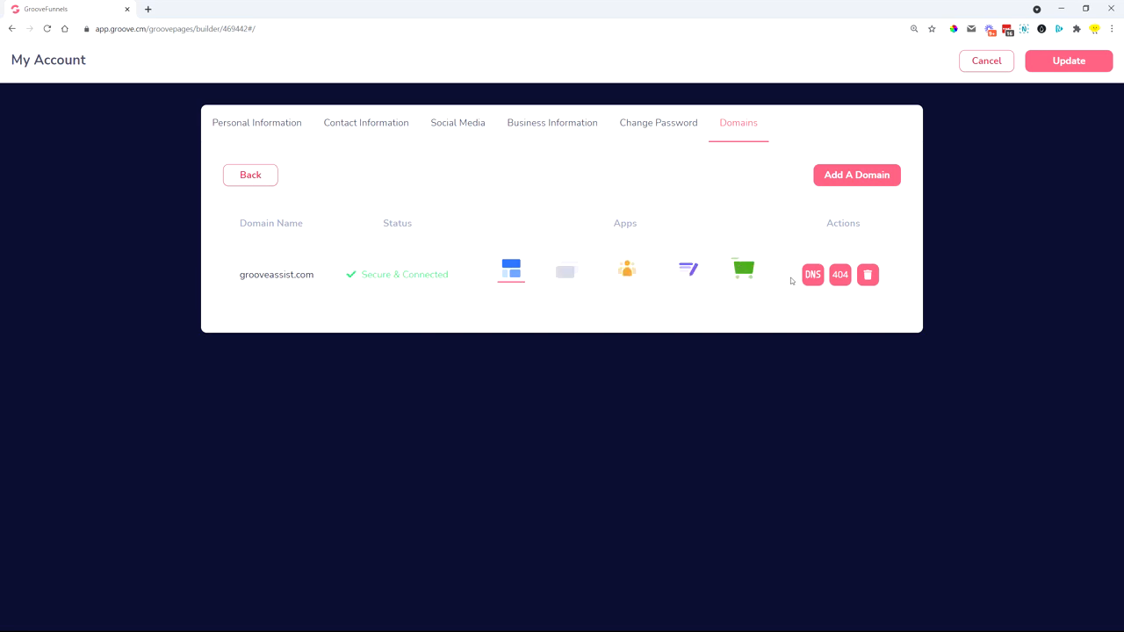
pyautogui.moveTo(839, 275)
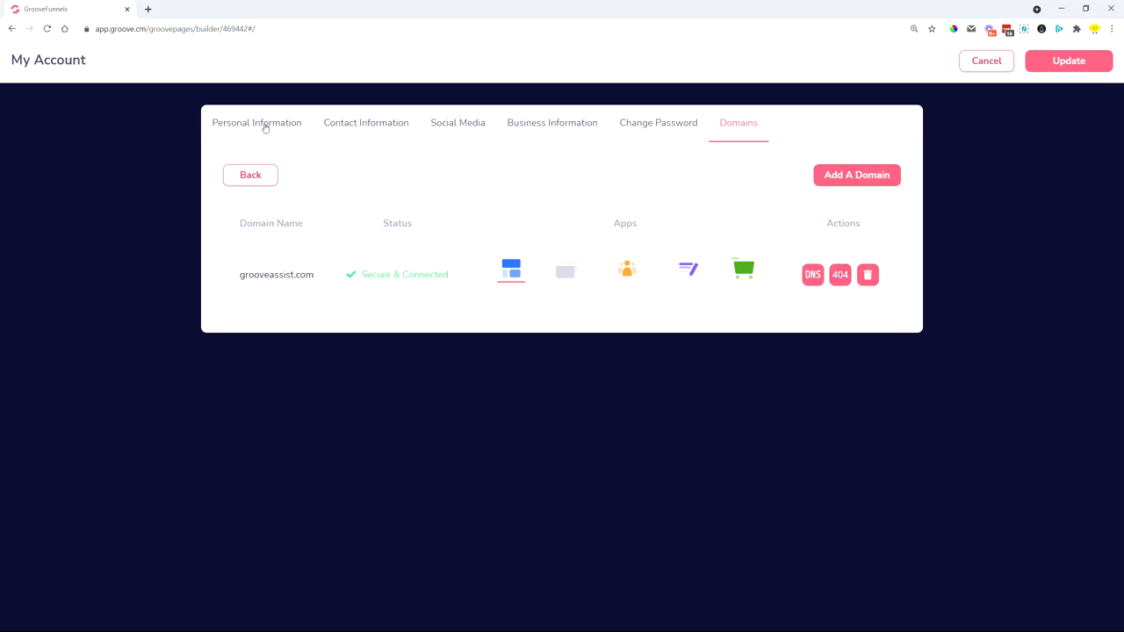
pyautogui.click(839, 274)
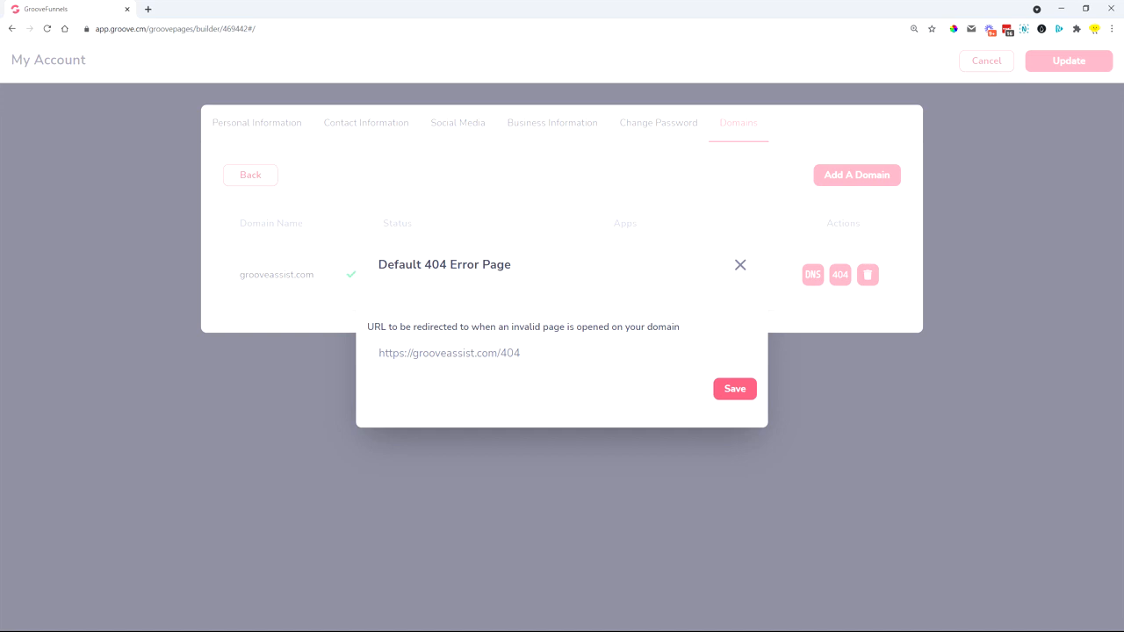
pyautogui.click(740, 265)
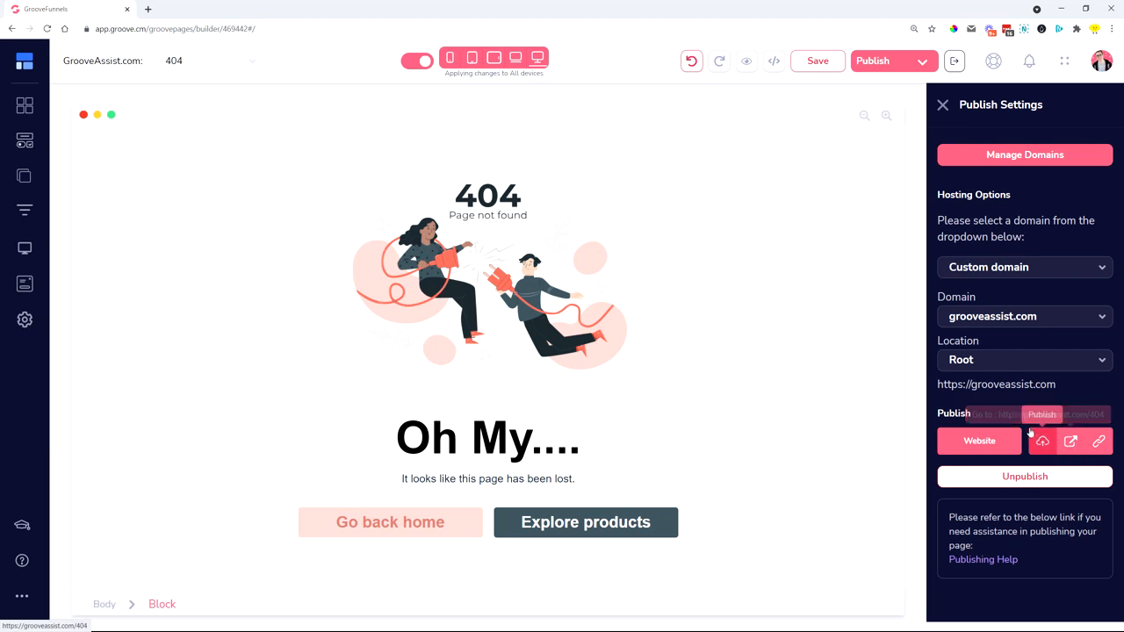
pyautogui.moveTo(1097, 440)
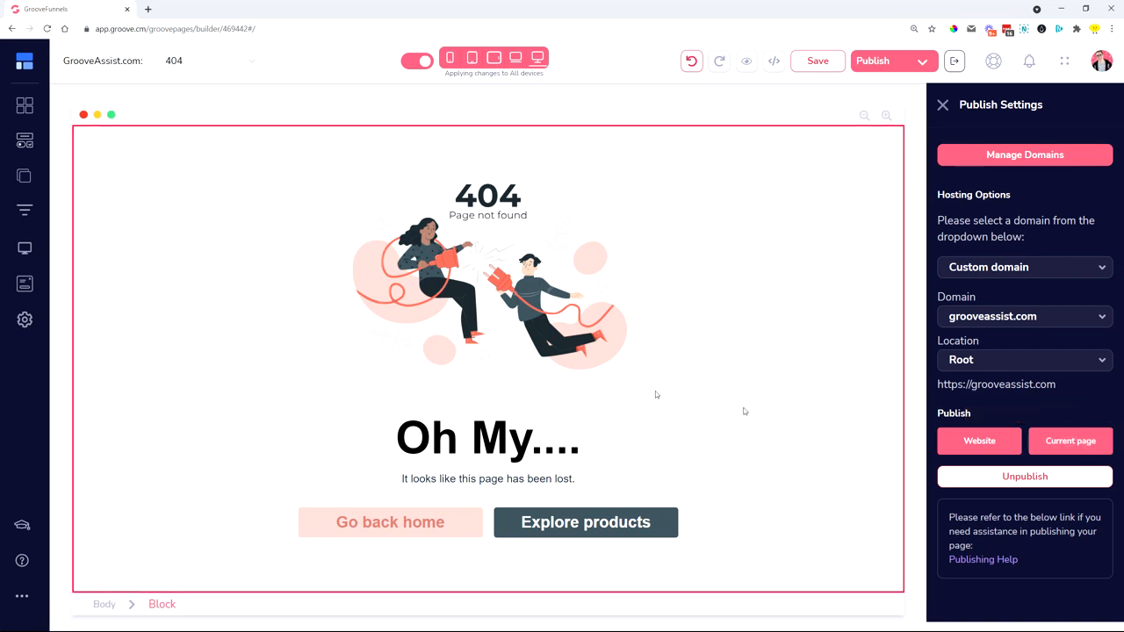
# Step: Publish the 404 page and view it live at grooveassist.com/404
pyautogui.click(1100, 60)
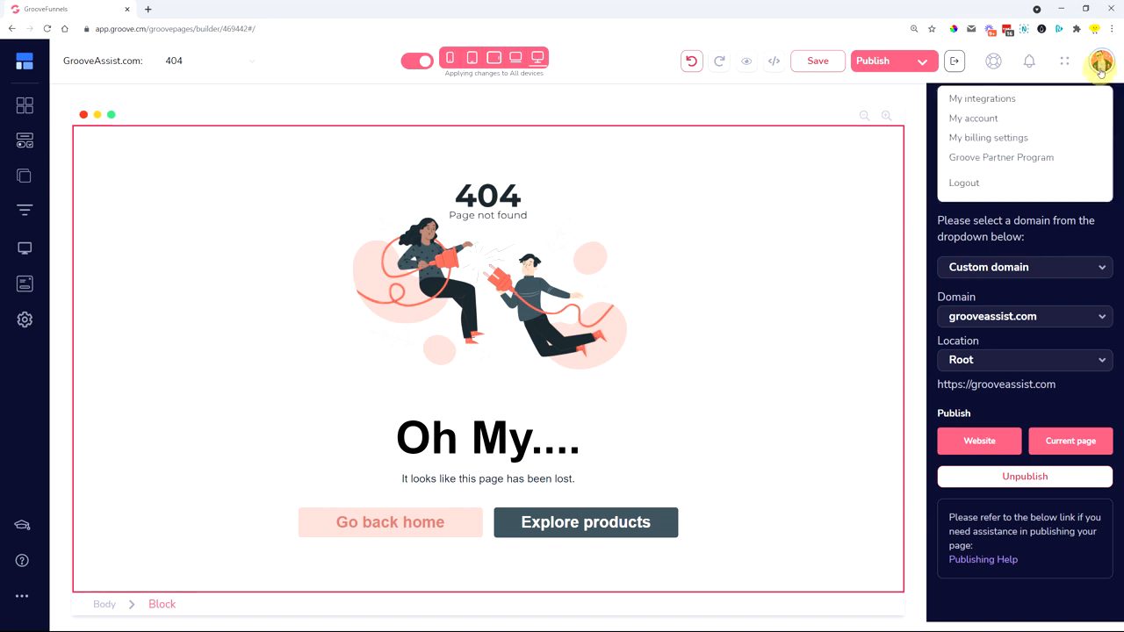
pyautogui.click(973, 118)
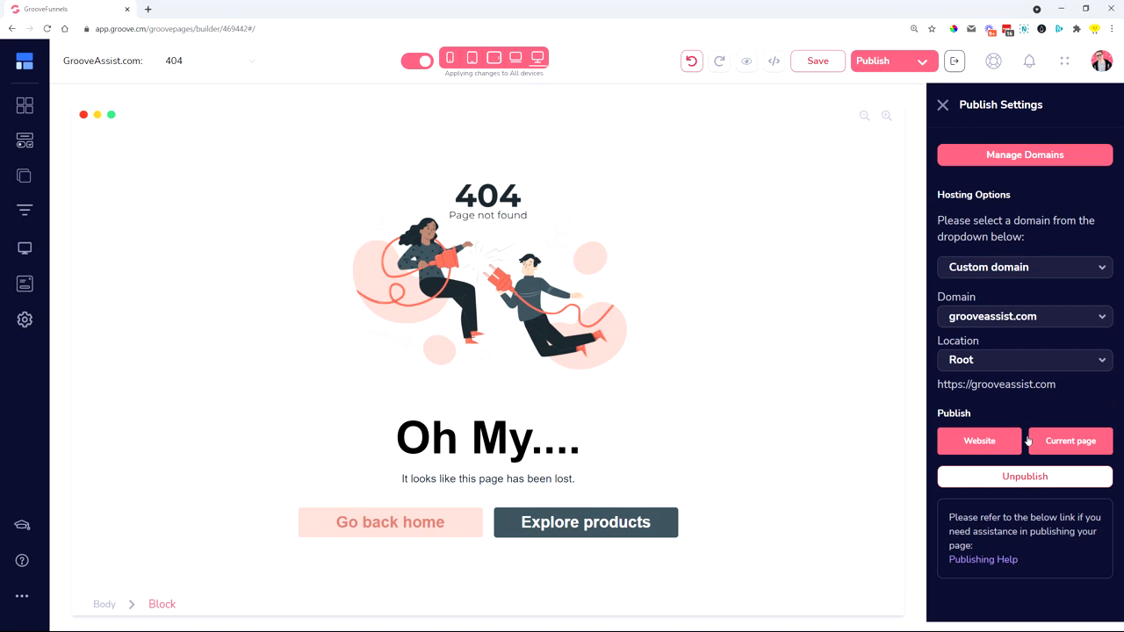
pyautogui.click(1070, 441)
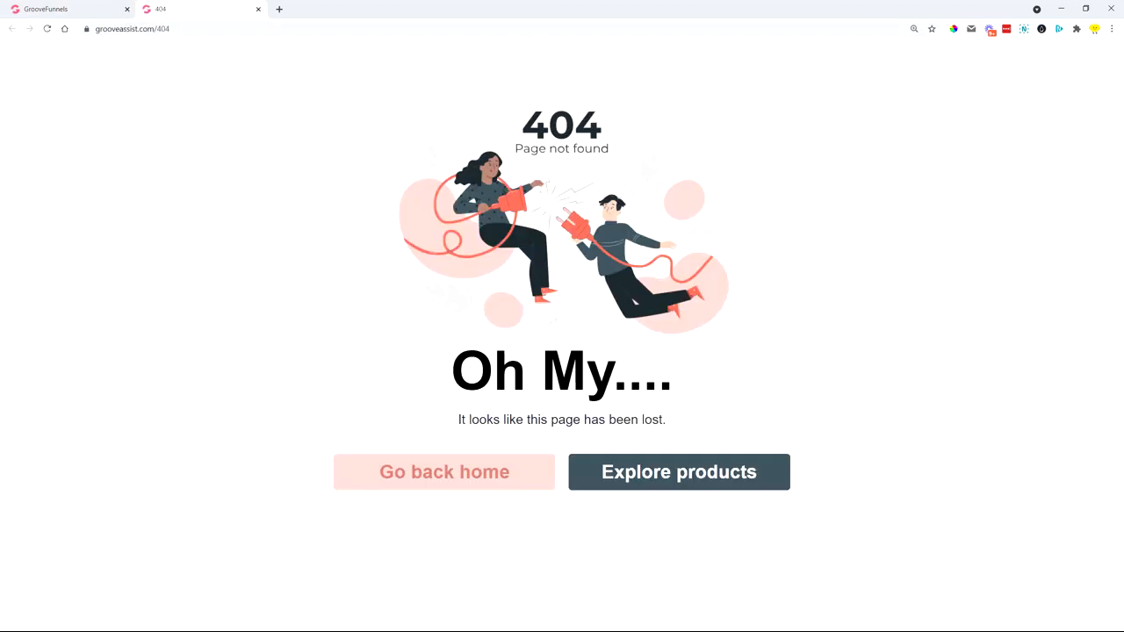
# Step: Visit a nonexistent grooveassist.com address and confirm it redirects to the live 404 page
pyautogui.click(140, 29)
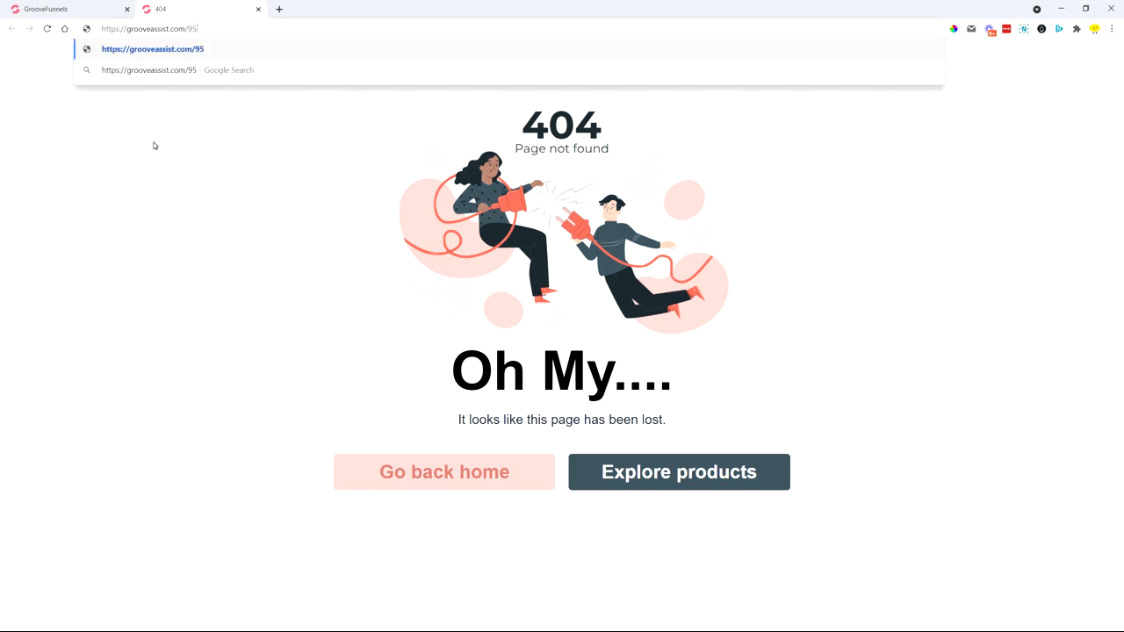
pyautogui.write('1hsdjhdfgshdfshd')
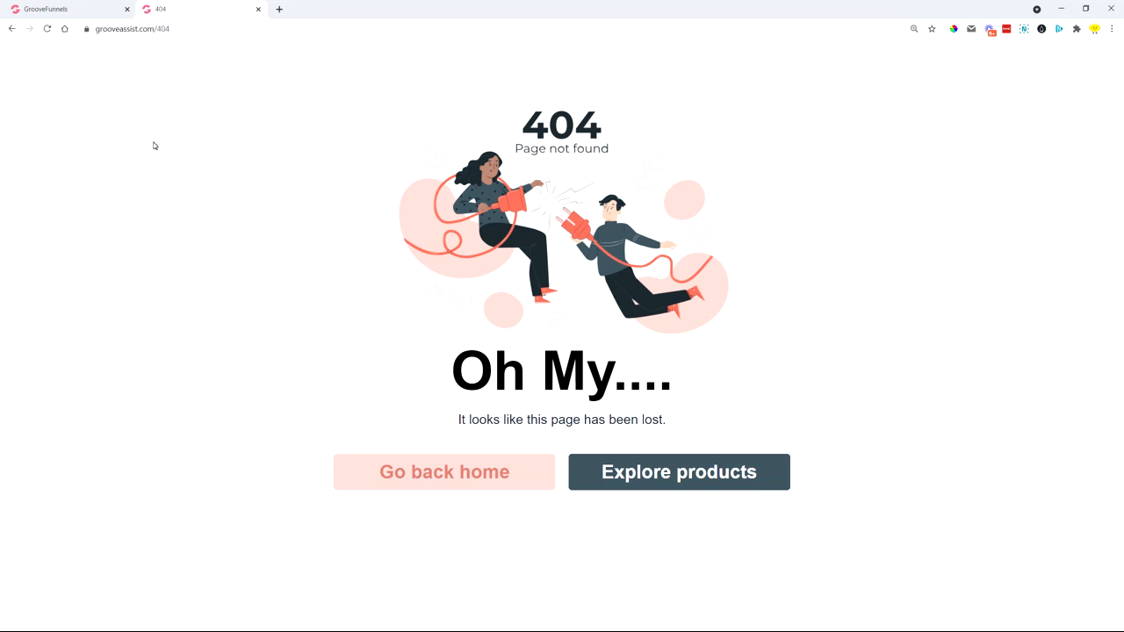
pyautogui.moveTo(404, 237)
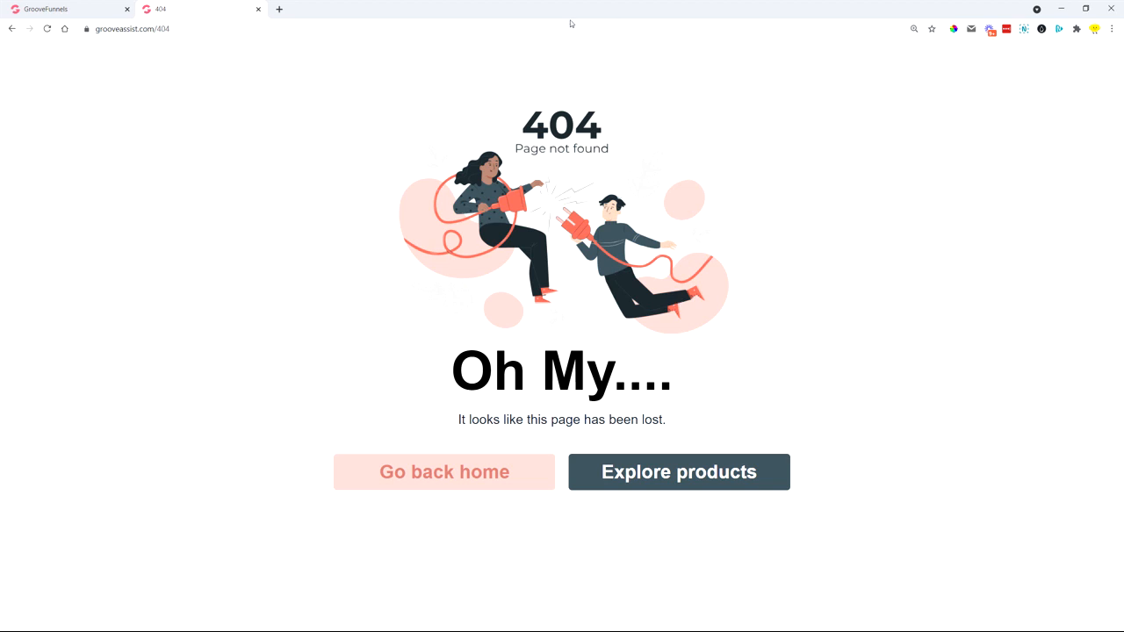
pyautogui.moveTo(786, 233)
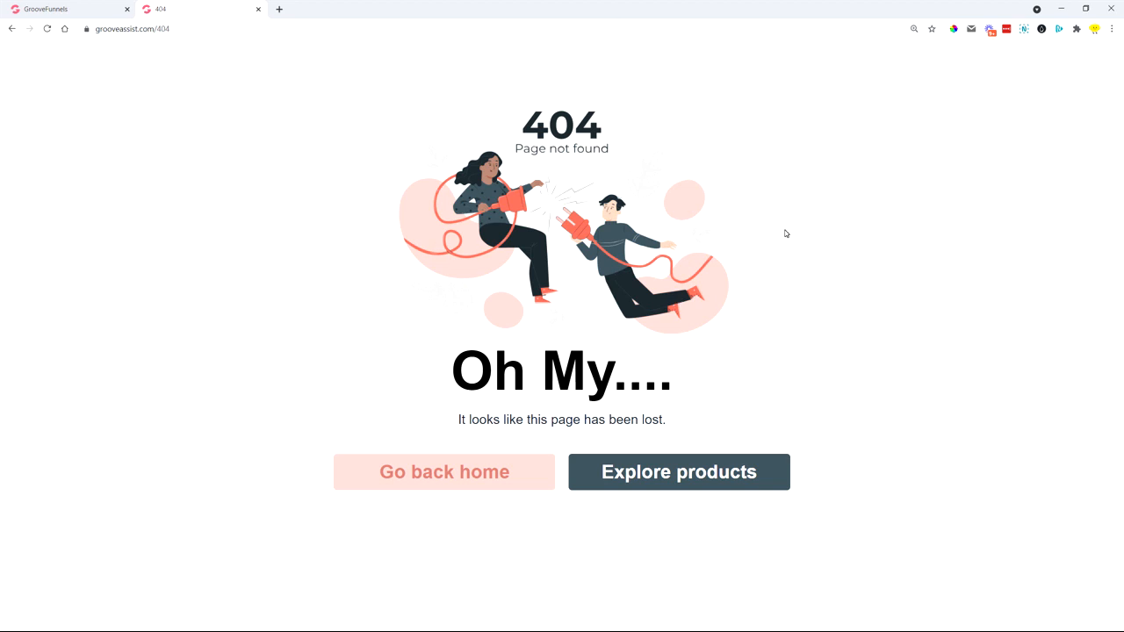
pyautogui.moveTo(317, 40)
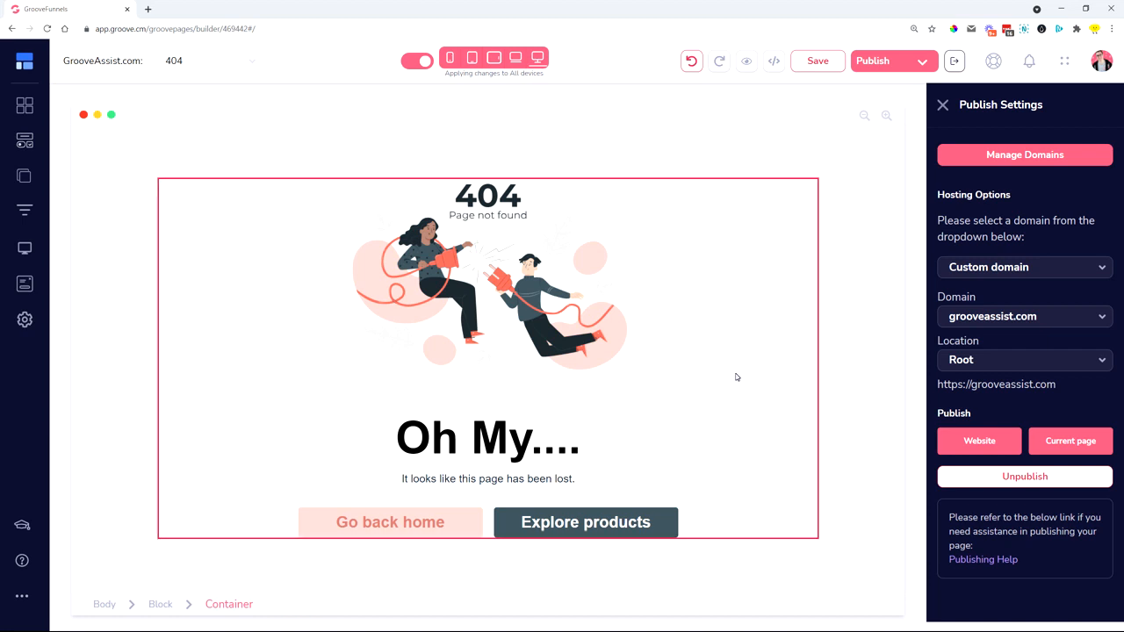
pyautogui.click(487, 290)
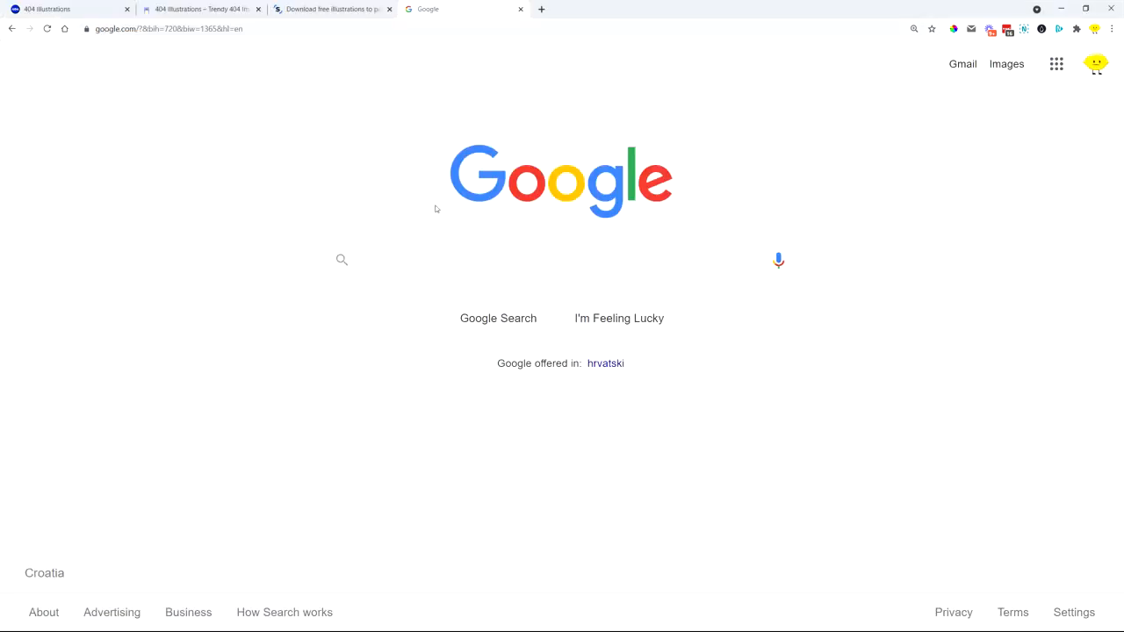
# Step: Search Google for '404 illustrations' and open the error404.fun result
pyautogui.write('404 illustrations')
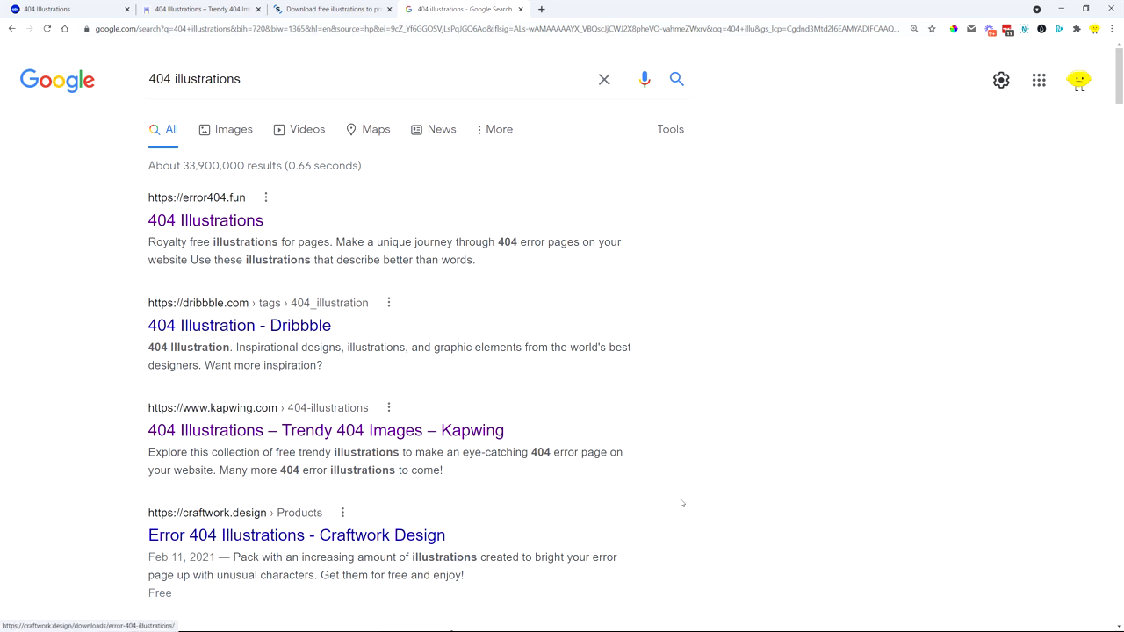
pyautogui.click(204, 221)
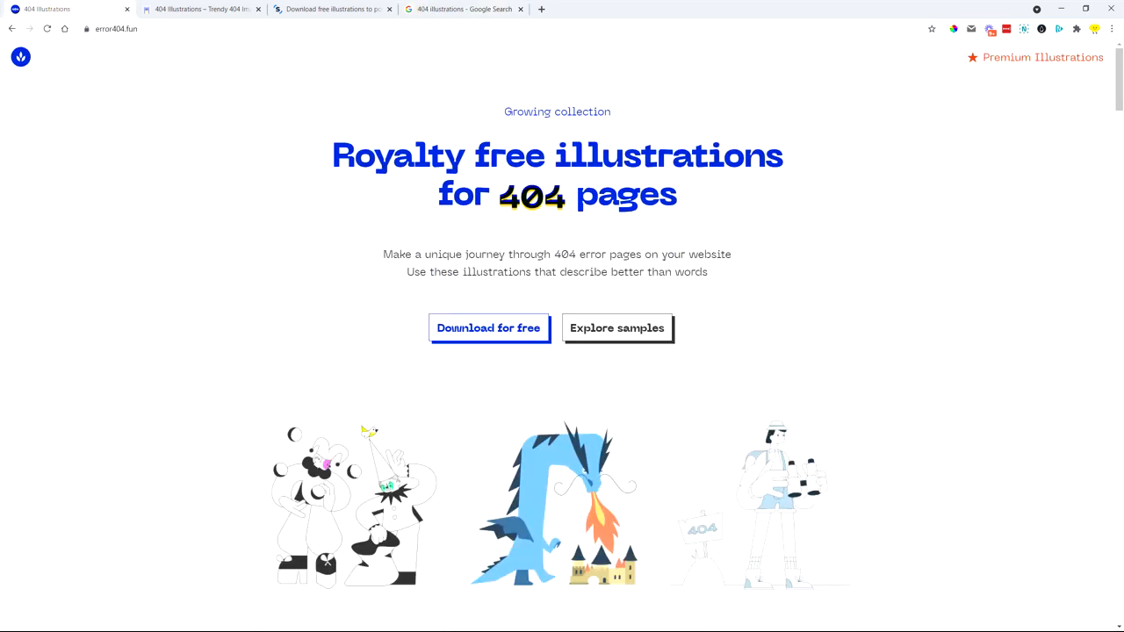
pyautogui.scroll(-3)
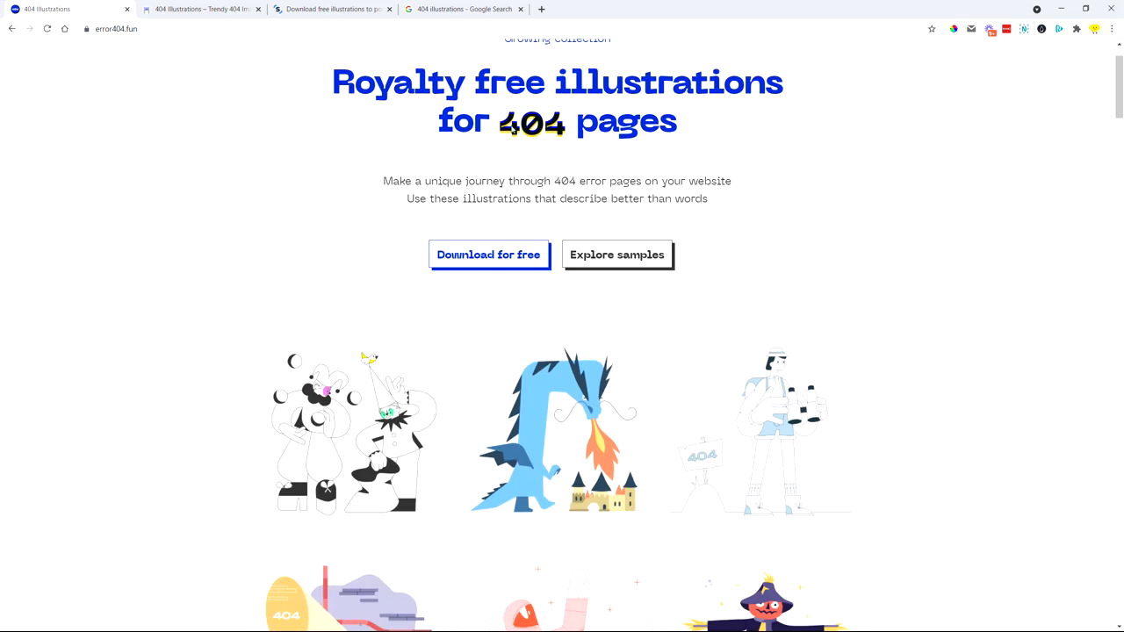
pyautogui.scroll(-3)
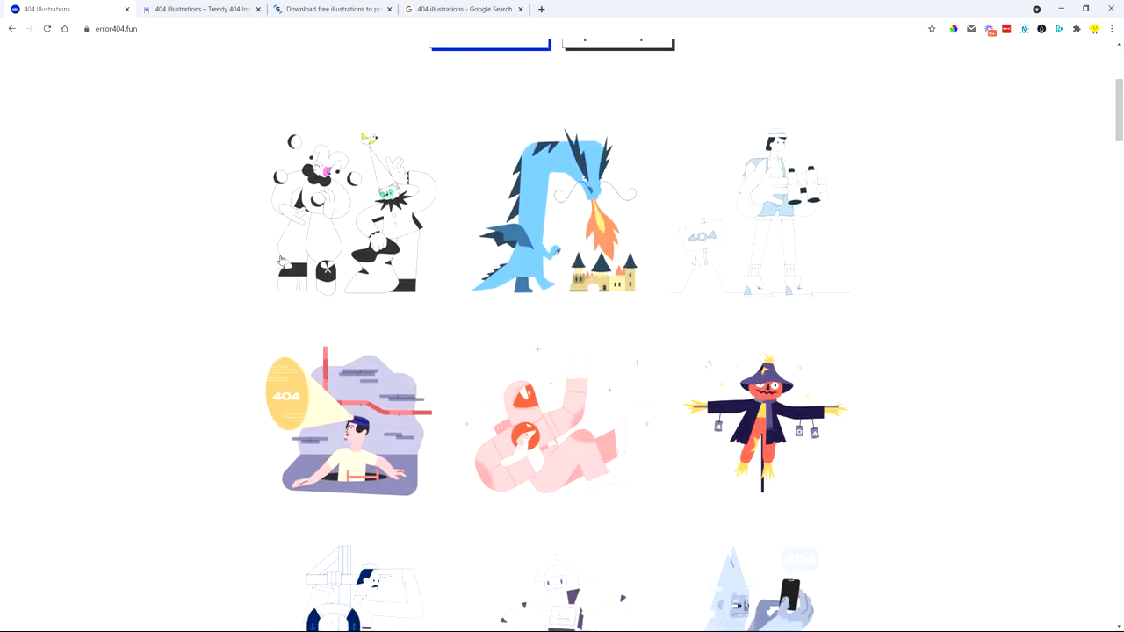
pyautogui.scroll(-3)
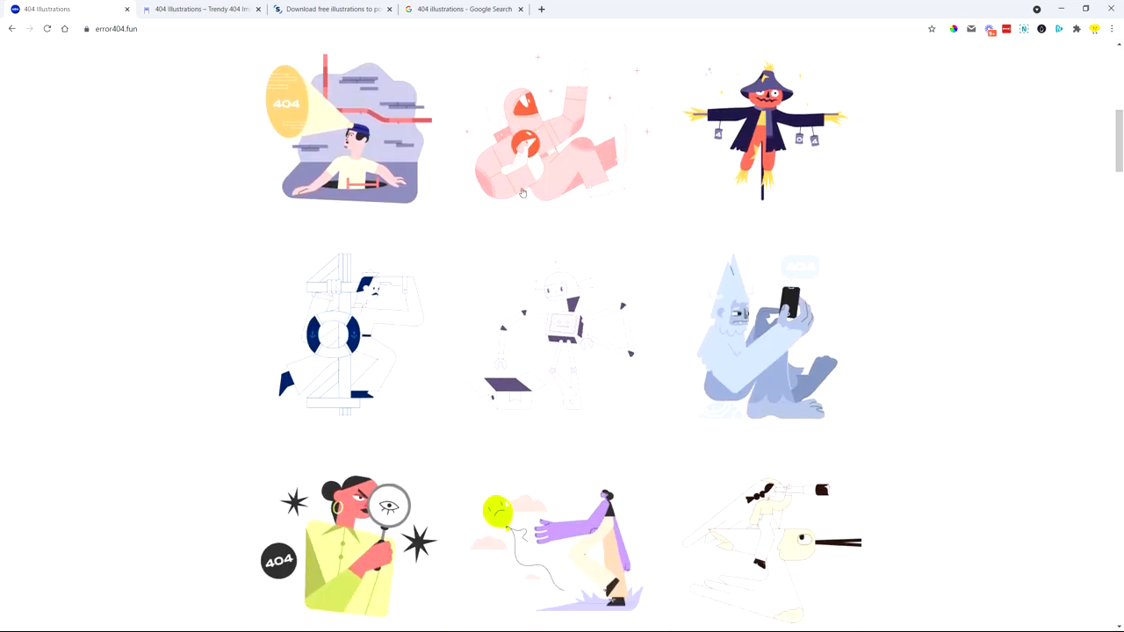
pyautogui.scroll(-3)
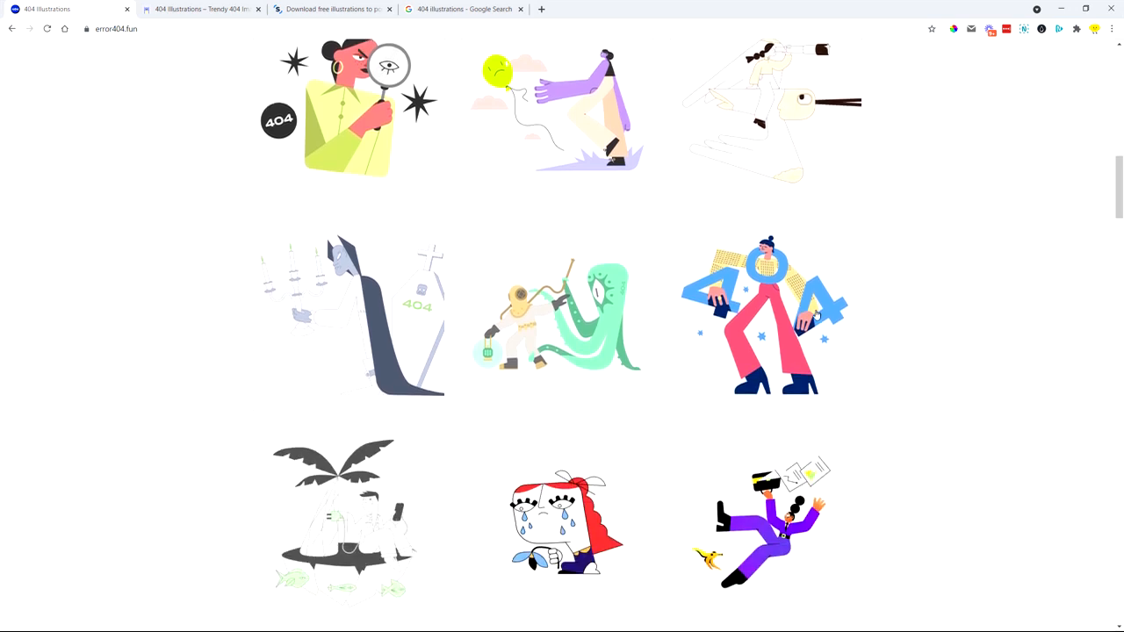
pyautogui.click(351, 531)
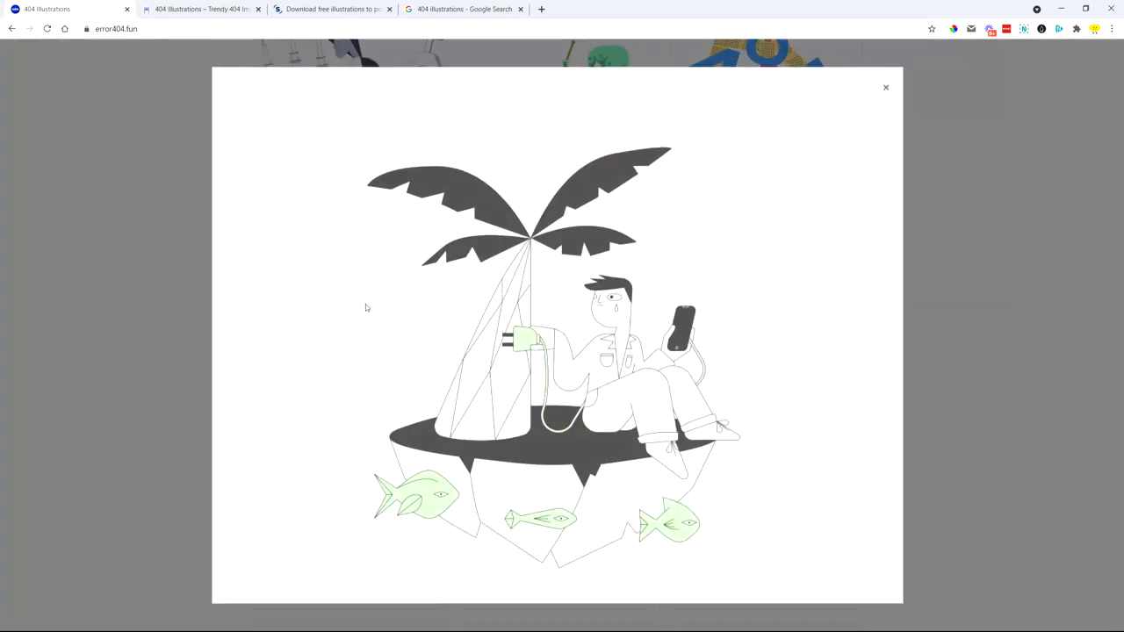
pyautogui.click(885, 87)
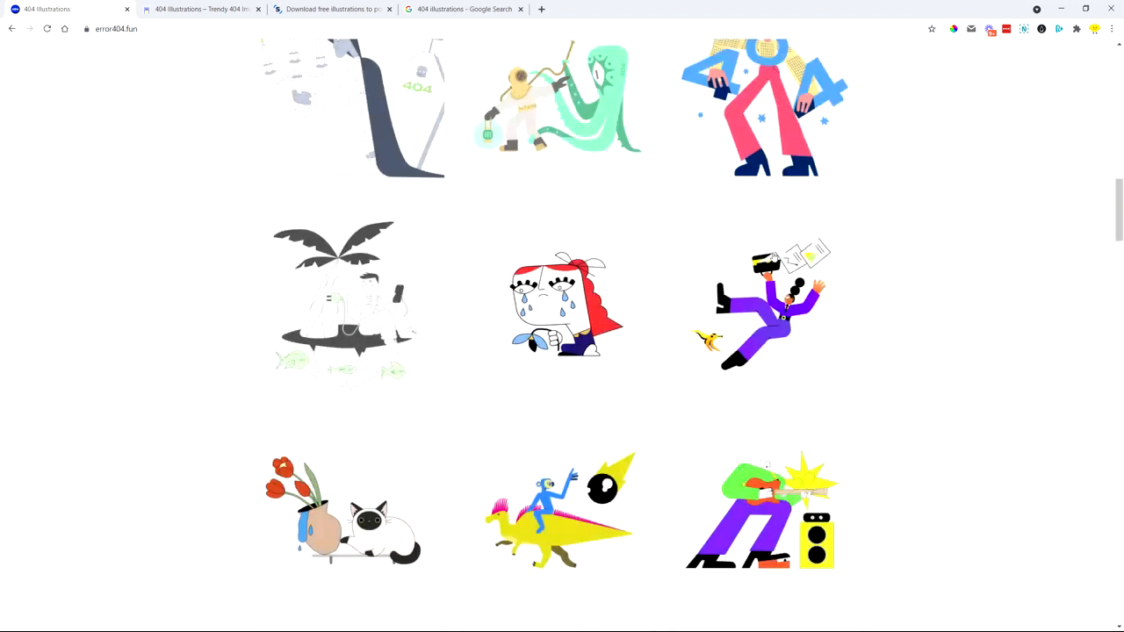
pyautogui.scroll(-3)
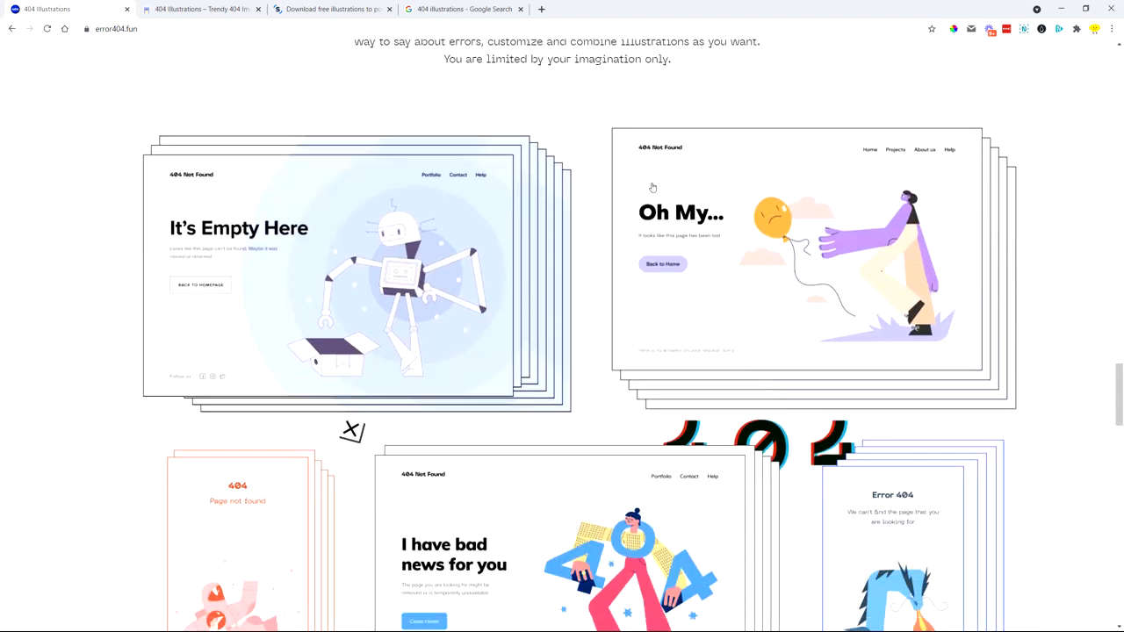
pyautogui.scroll(-3)
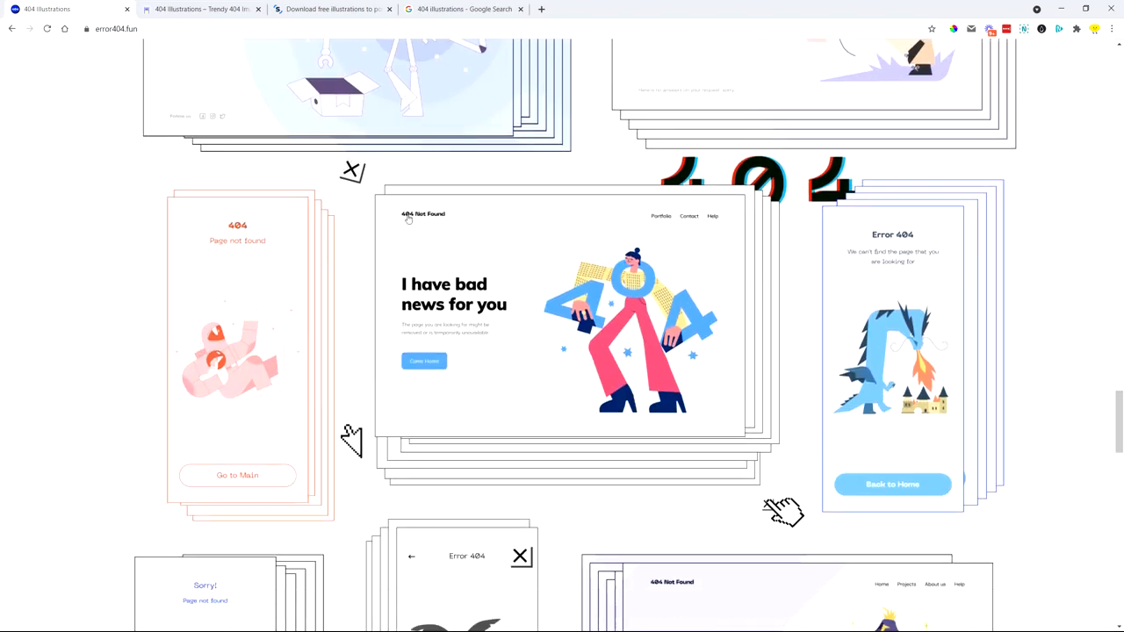
pyautogui.scroll(-3)
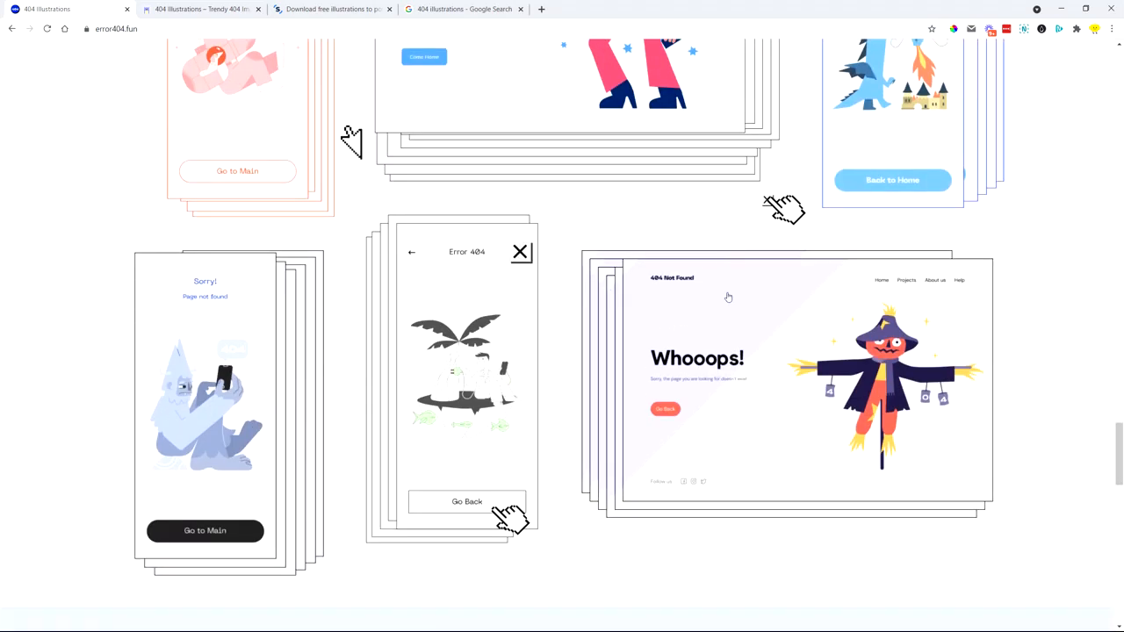
pyautogui.scroll(-3)
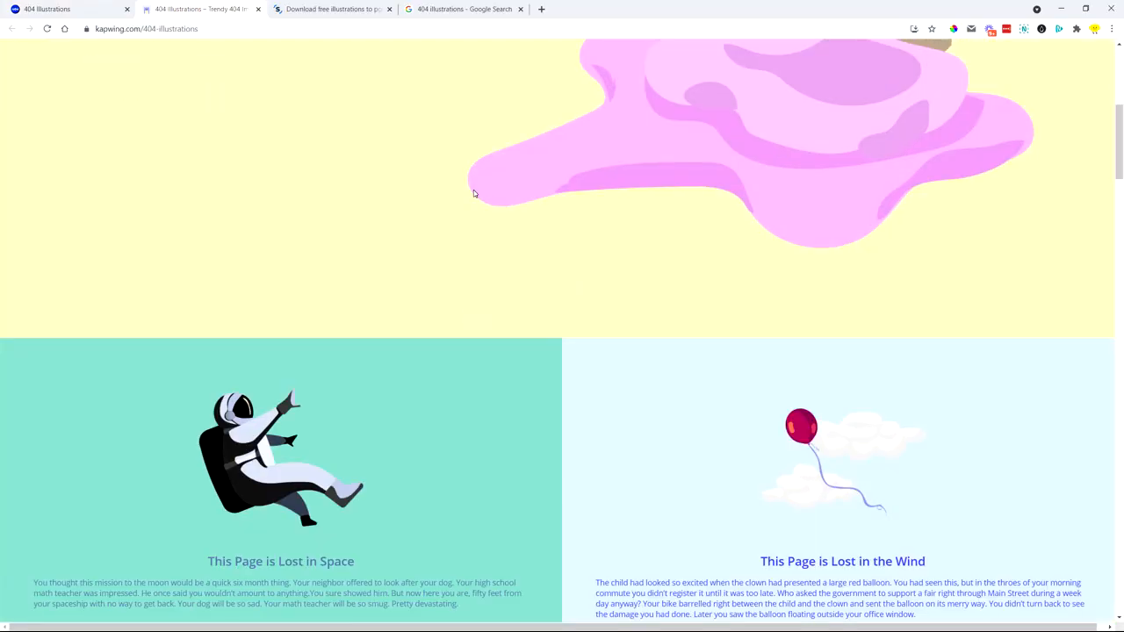
# Step: Scroll through Kapwing's and Storyset's 404 illustration galleries
pyautogui.scroll(-3)
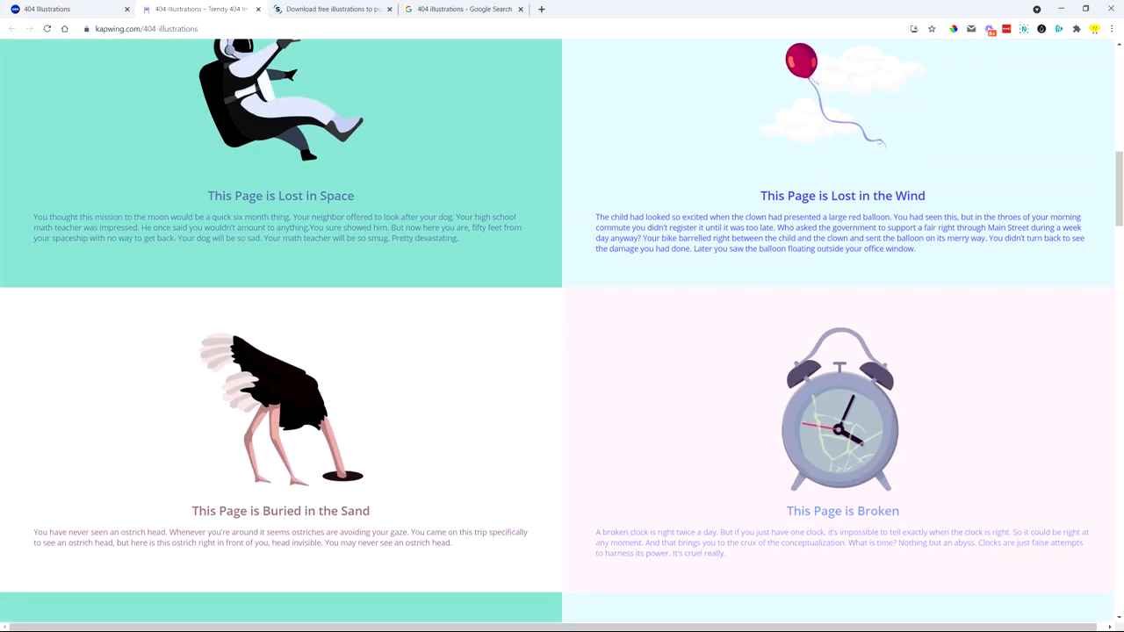
pyautogui.scroll(-3)
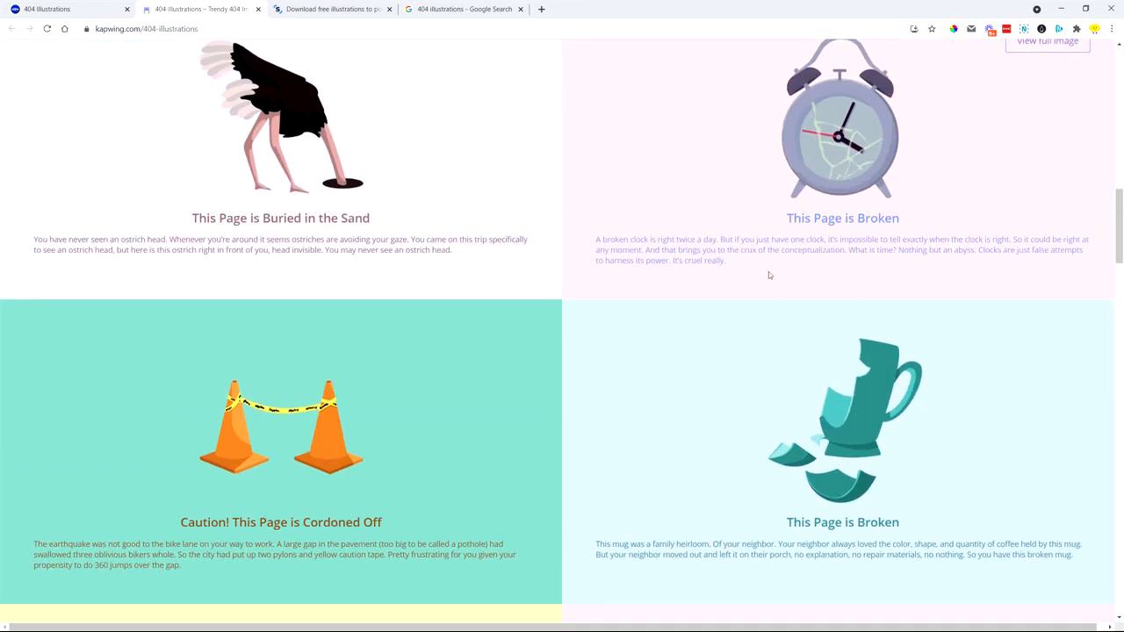
pyautogui.scroll(-3)
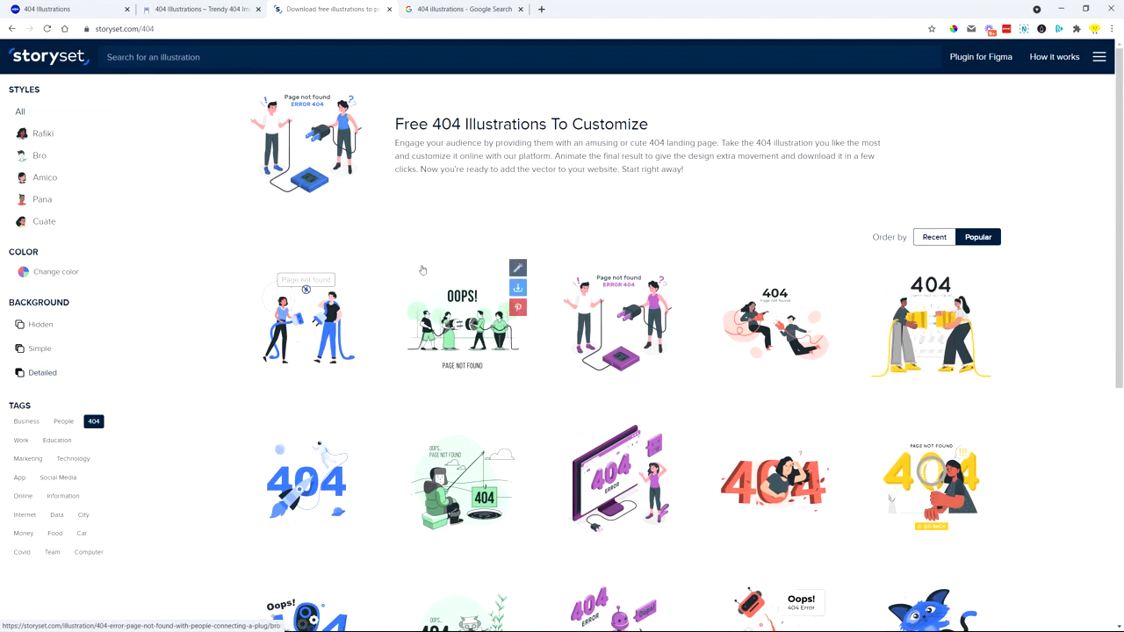
pyautogui.moveTo(1031, 382)
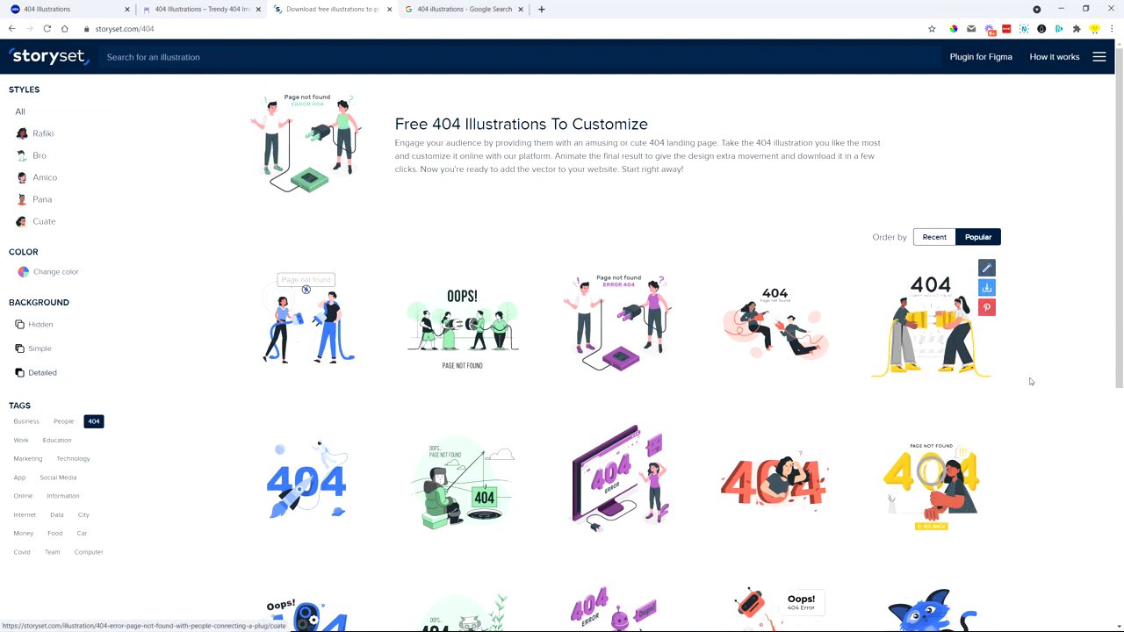
pyautogui.scroll(-3)
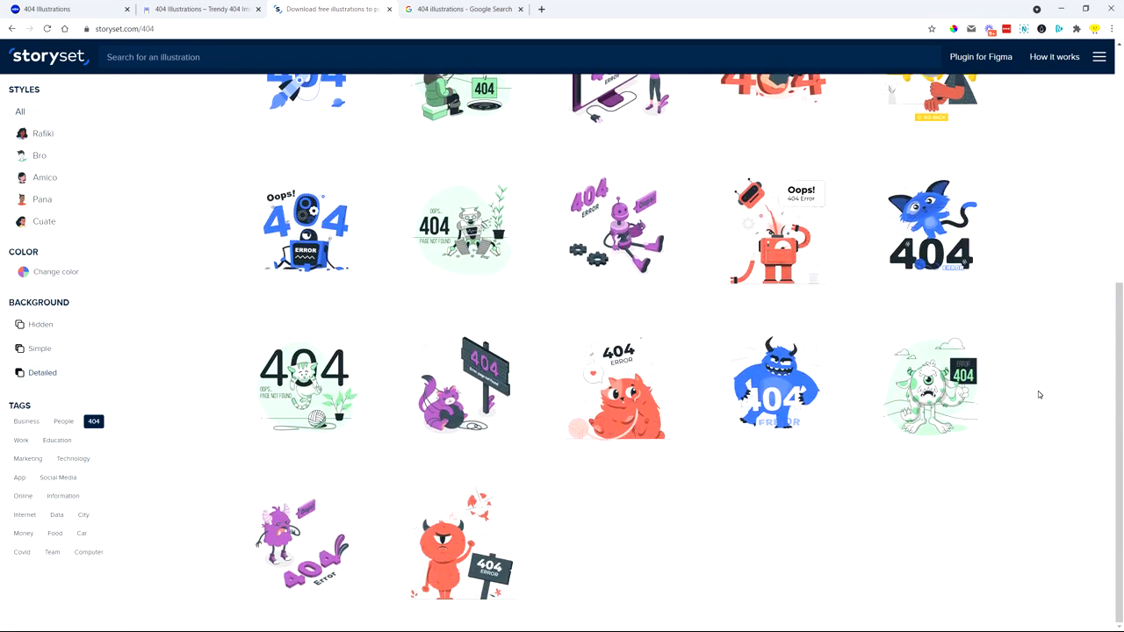
pyautogui.click(472, 10)
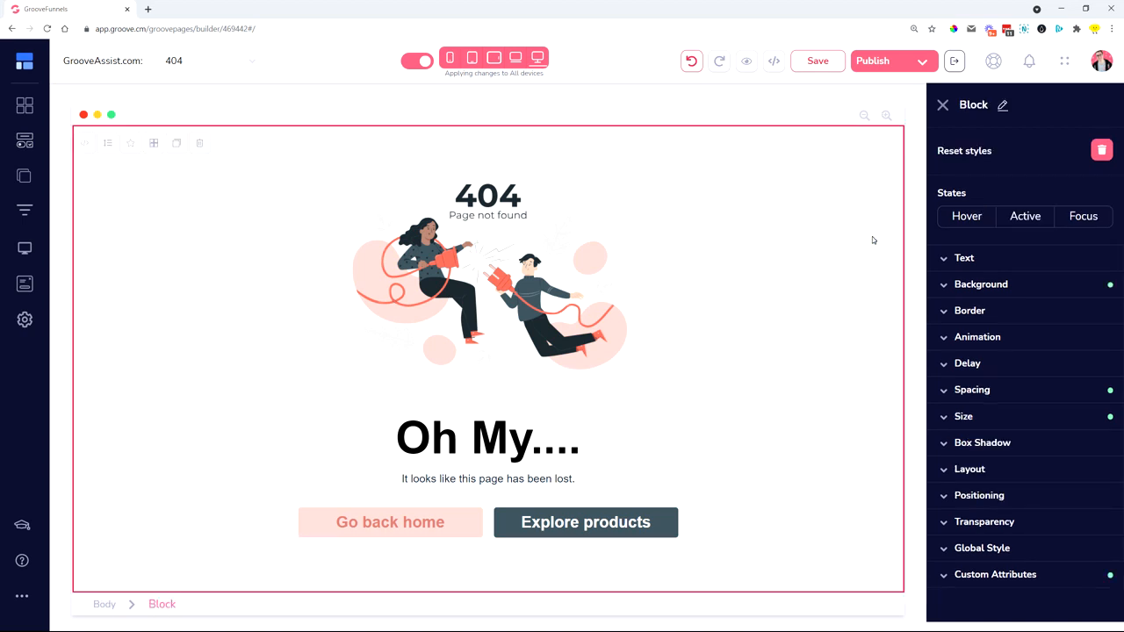
pyautogui.moveTo(836, 236)
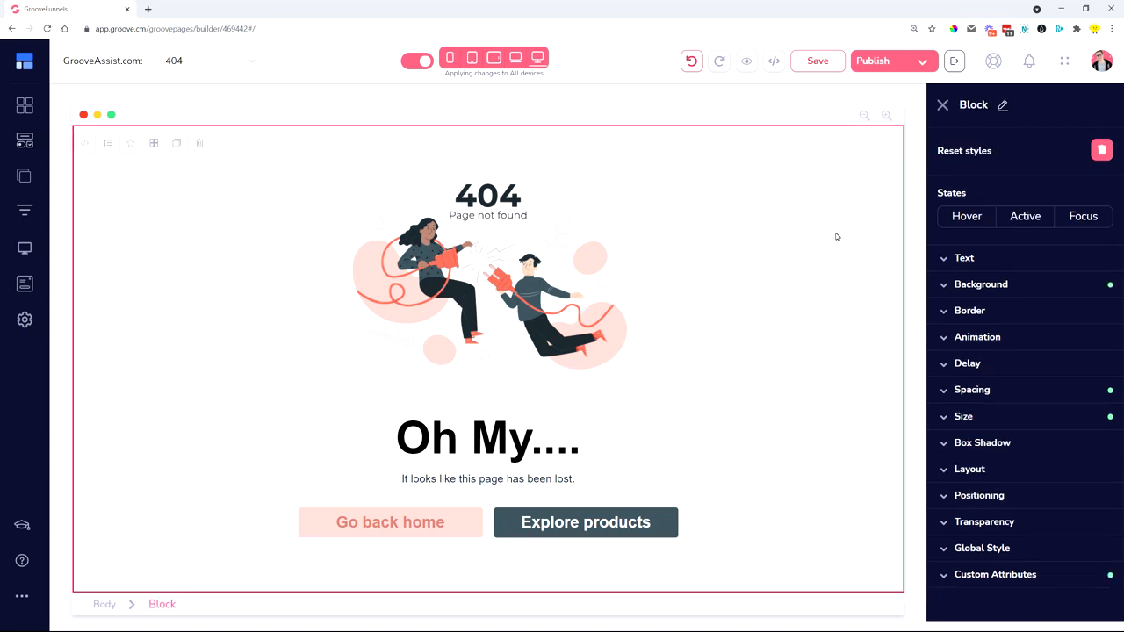
pyautogui.moveTo(558, 534)
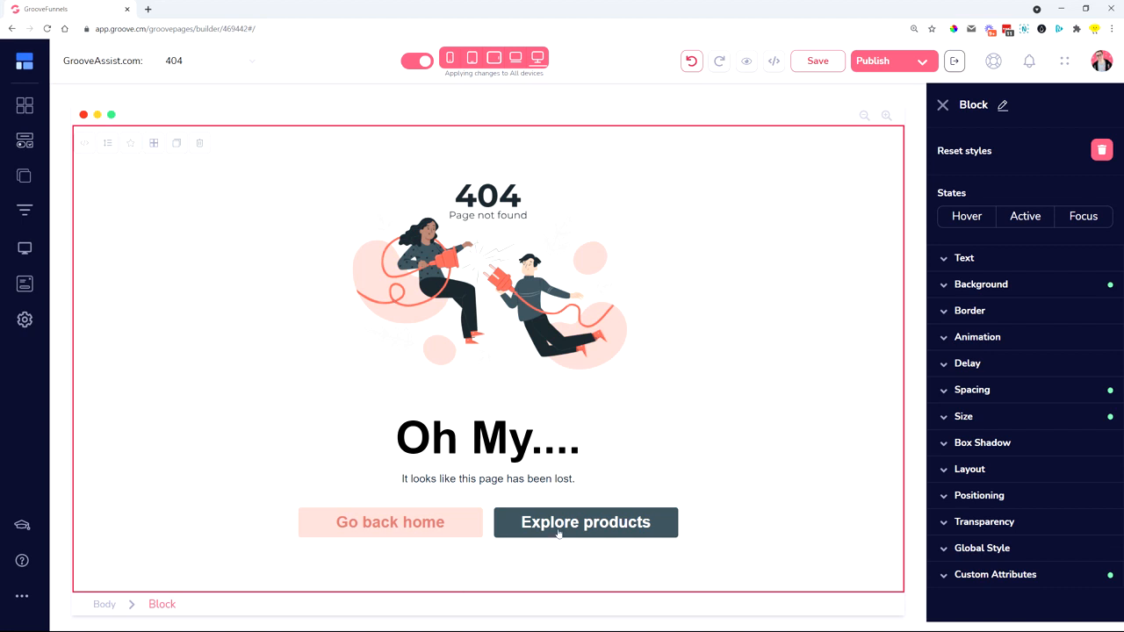
pyautogui.moveTo(695, 430)
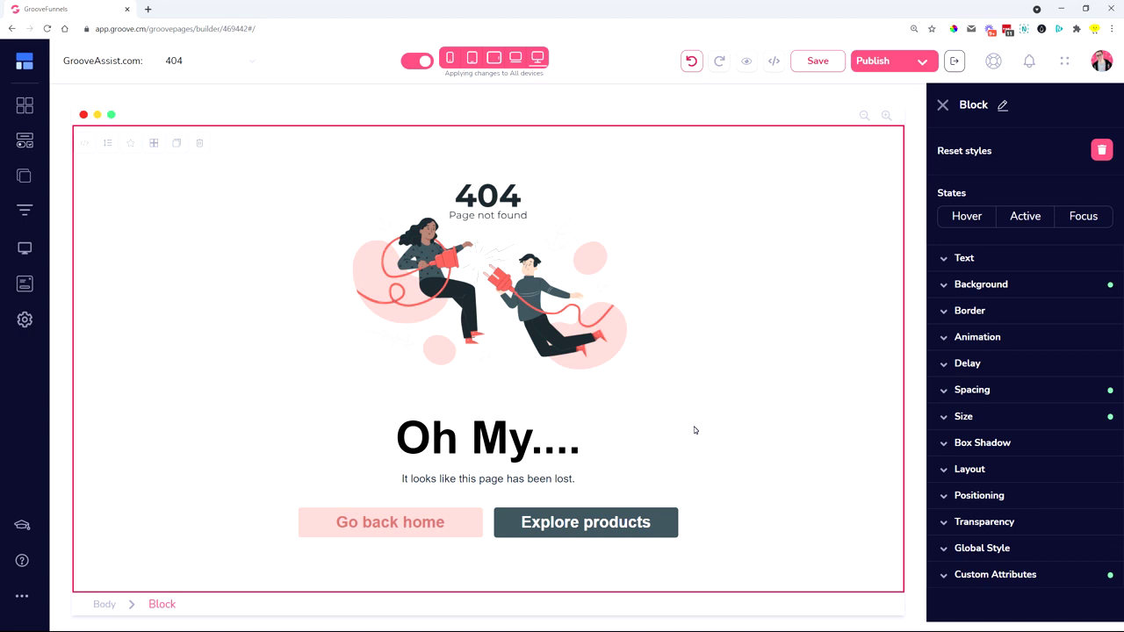
pyautogui.moveTo(686, 429)
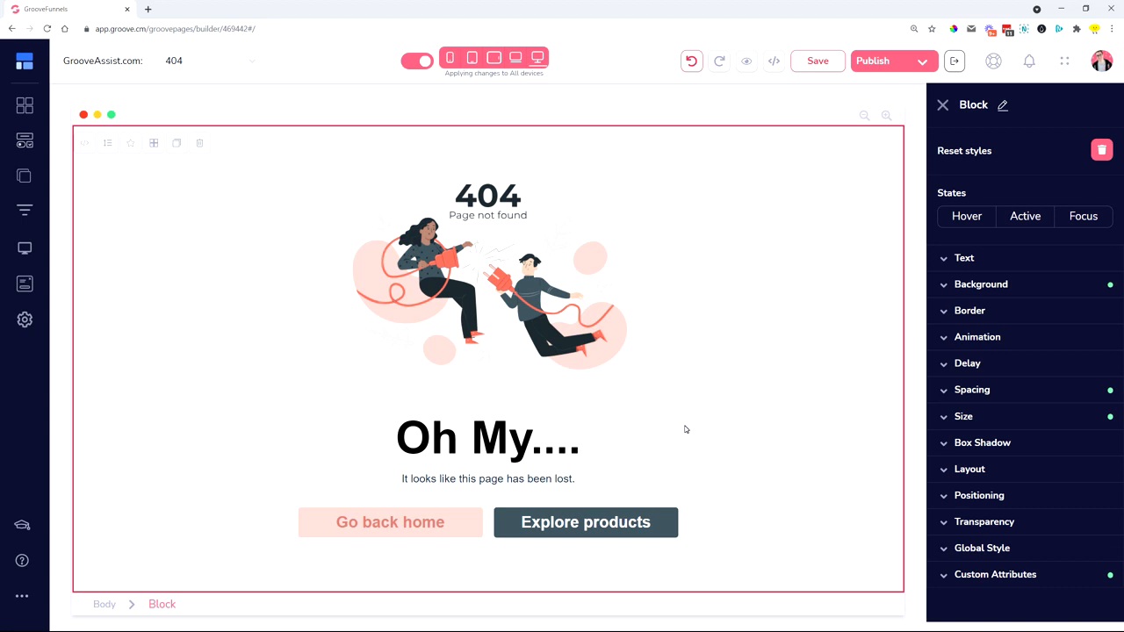
pyautogui.moveTo(812, 318)
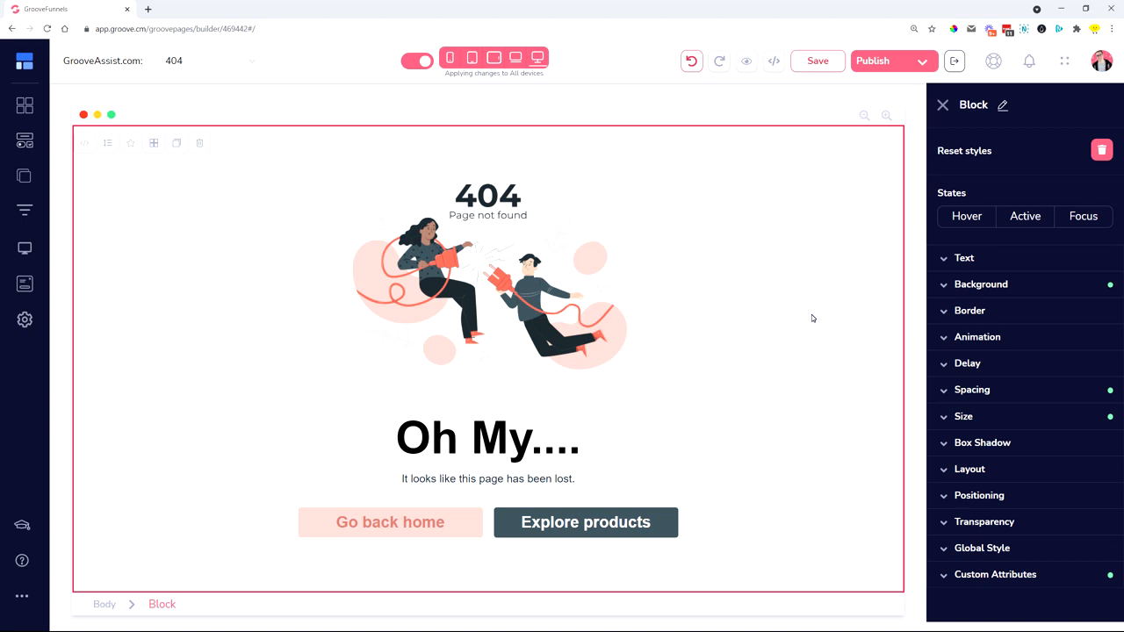
pyautogui.moveTo(733, 261)
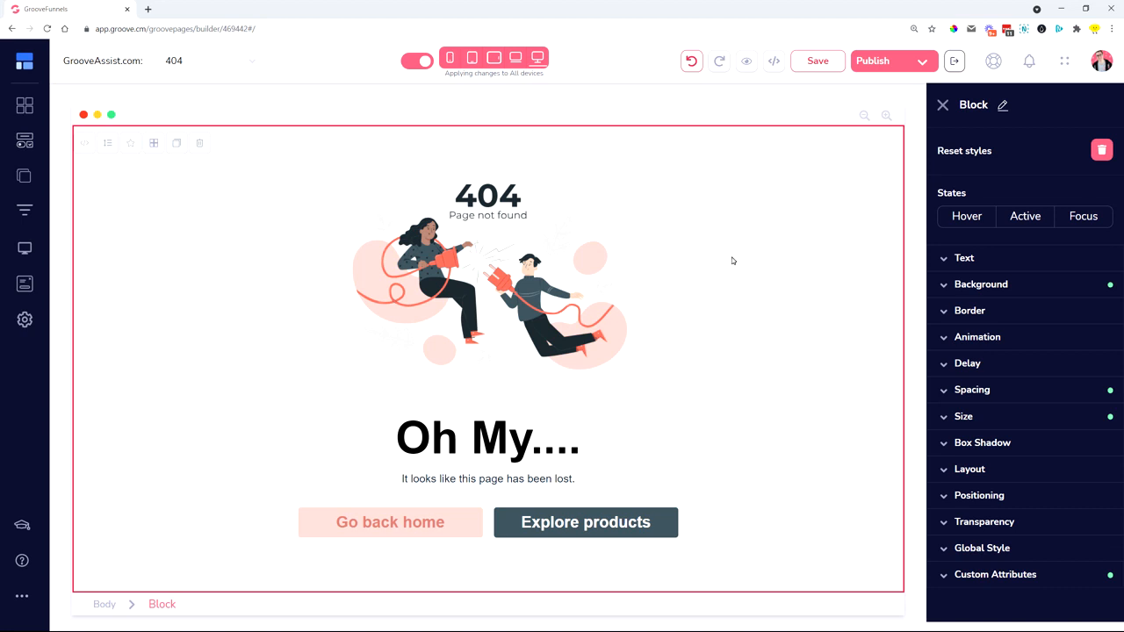